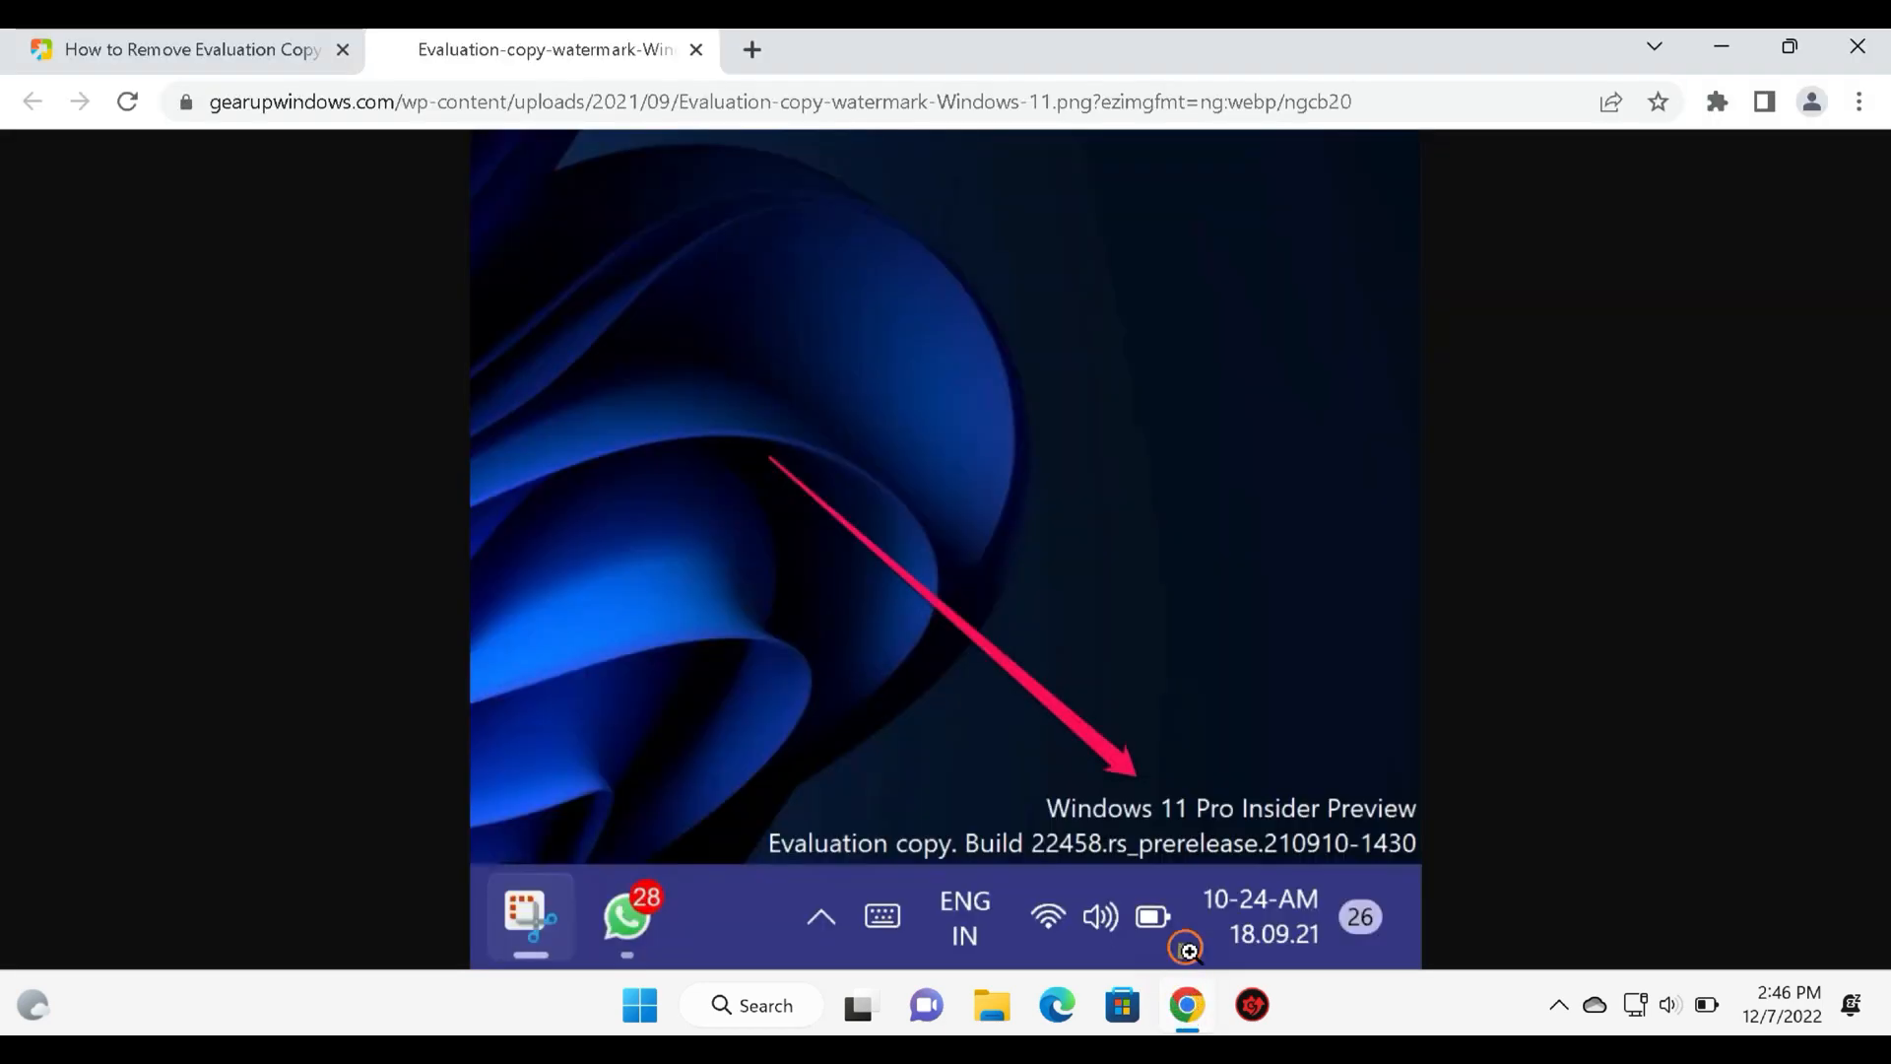
pyautogui.moveTo(747, 844)
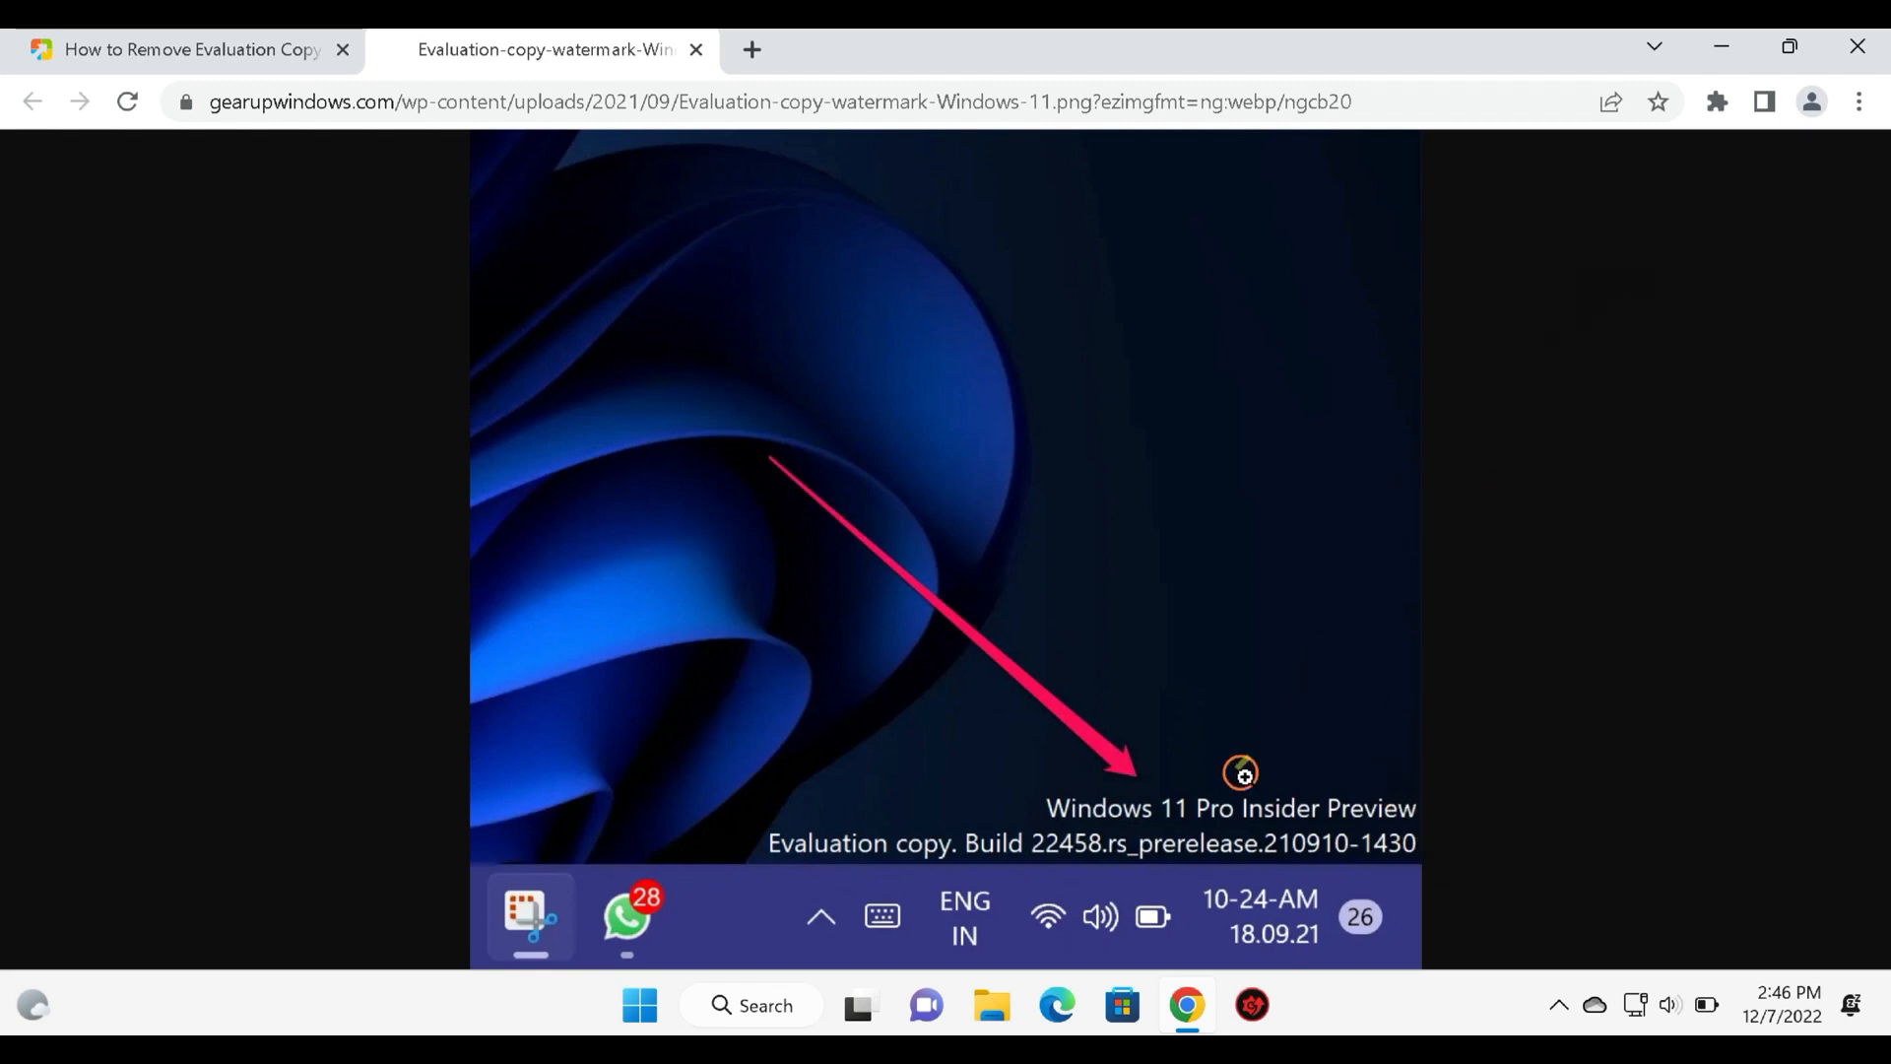
pyautogui.moveTo(1240, 892)
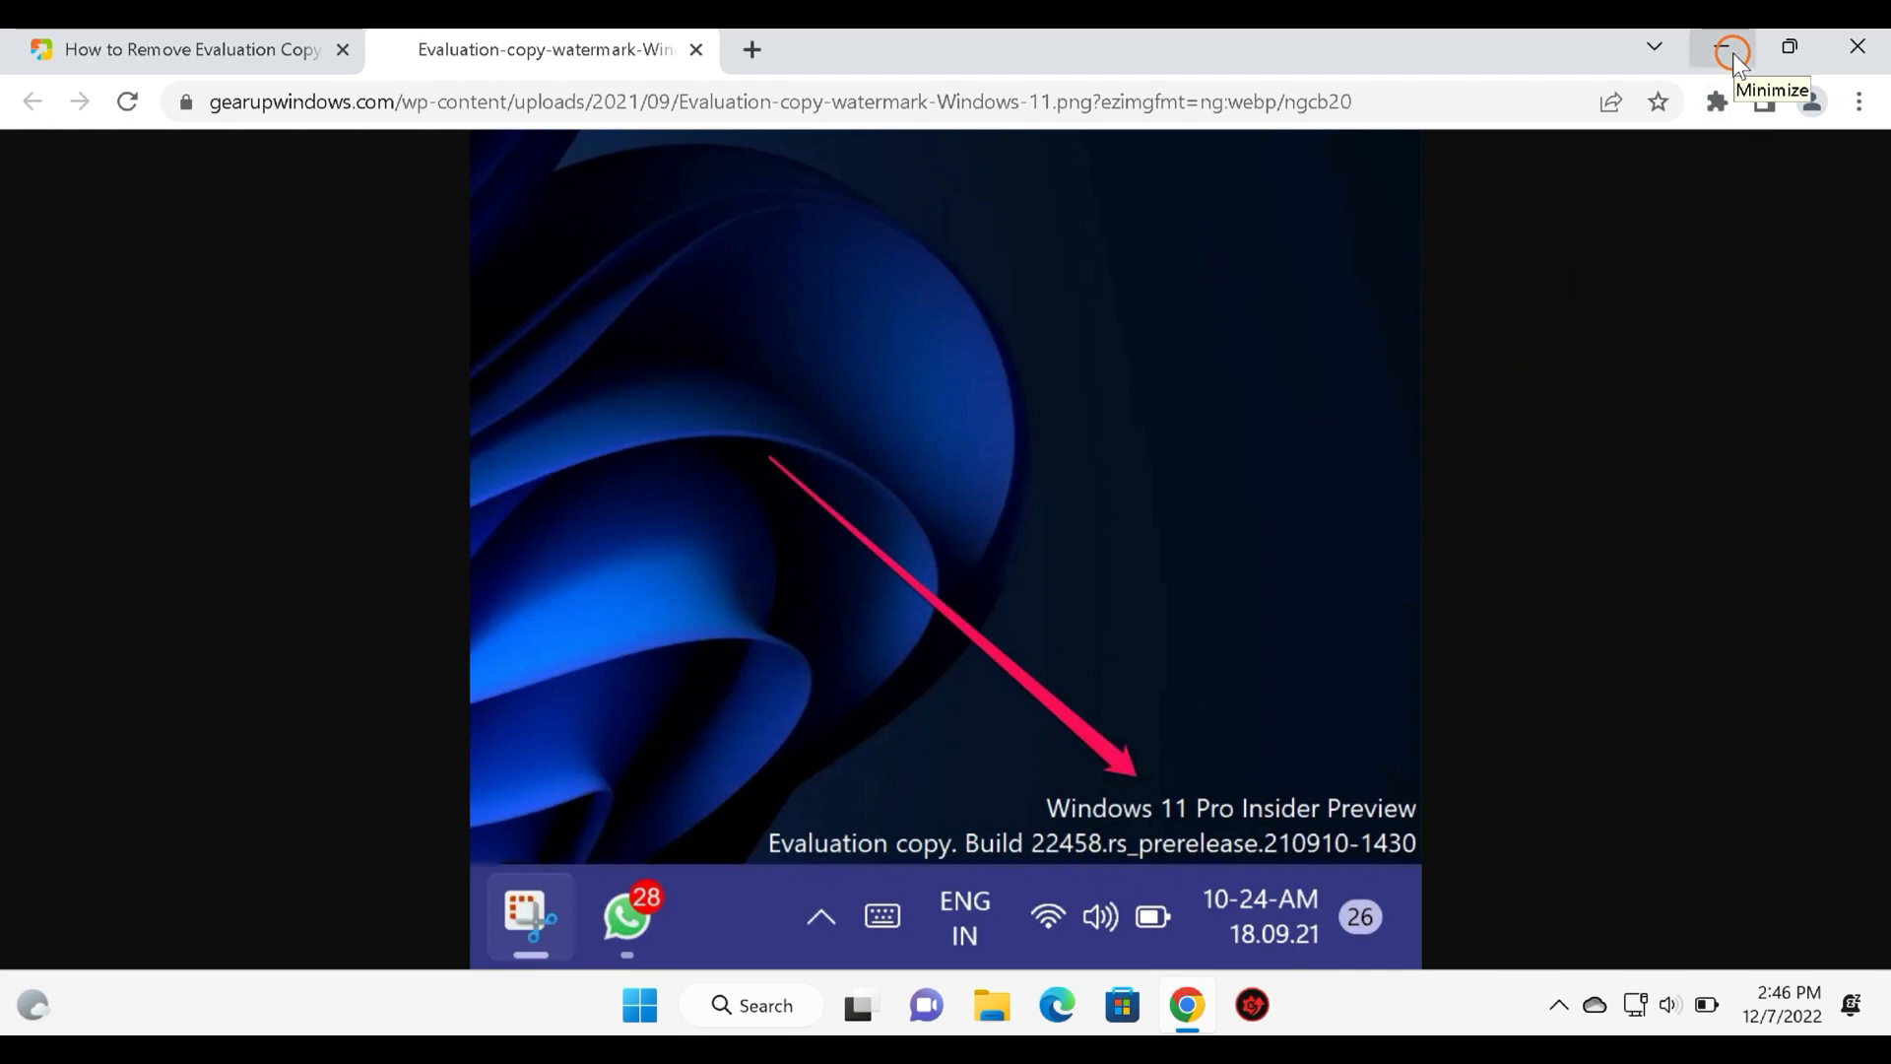
# Minimize Chrome so the desktop with the uwd zipped folder is visible.
pyautogui.click(1733, 46)
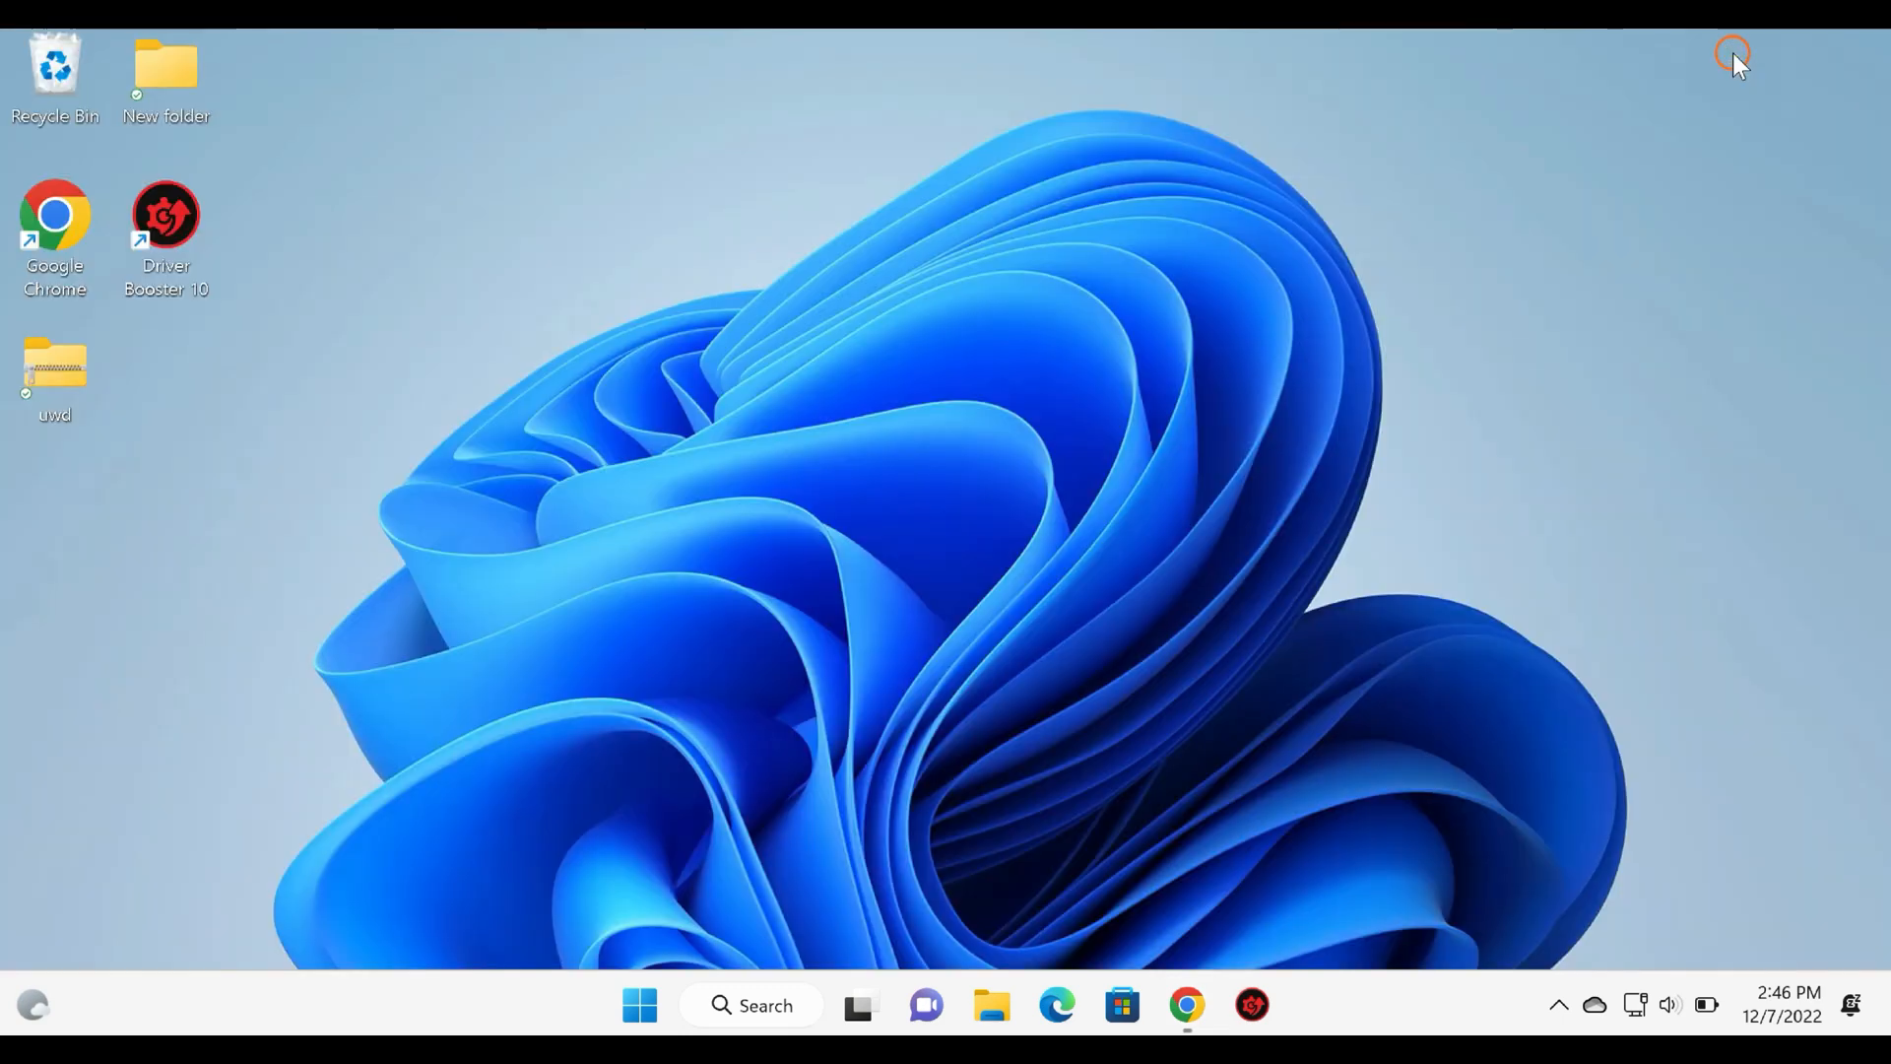
pyautogui.moveTo(1881, 118)
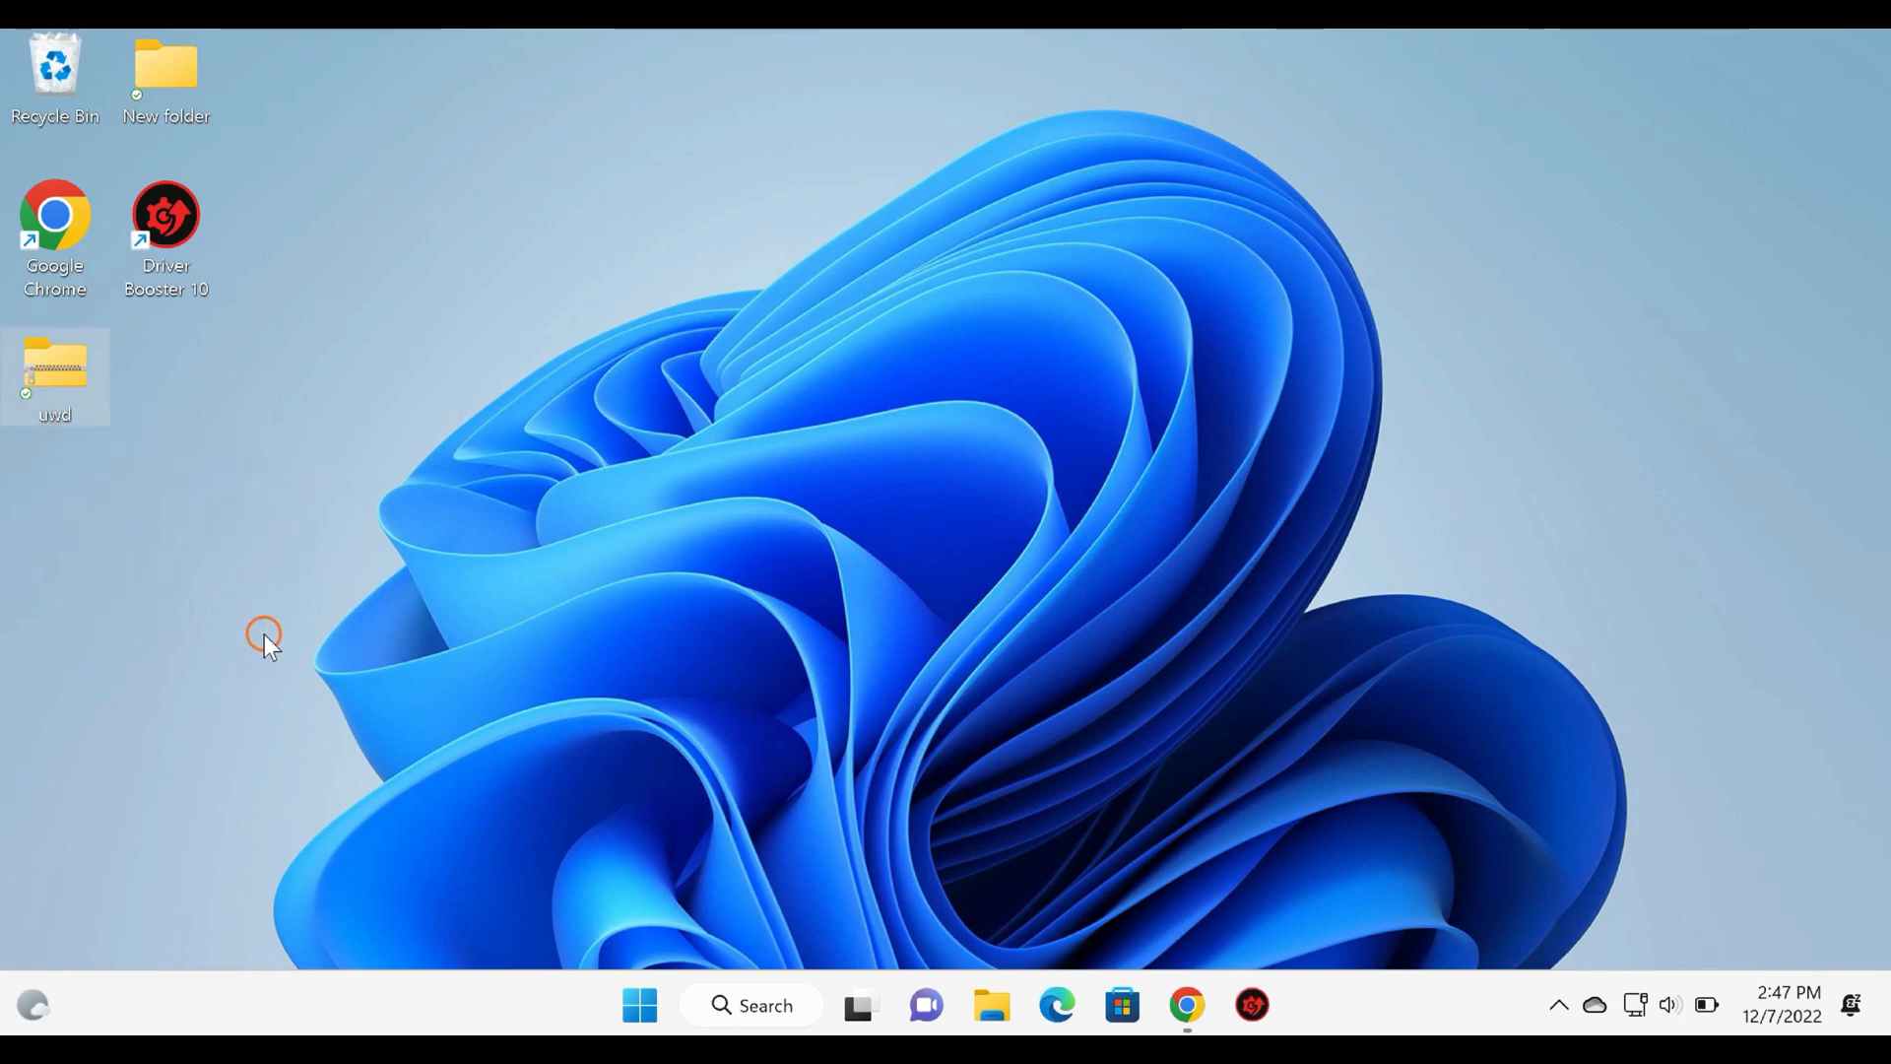
pyautogui.moveTo(284, 585)
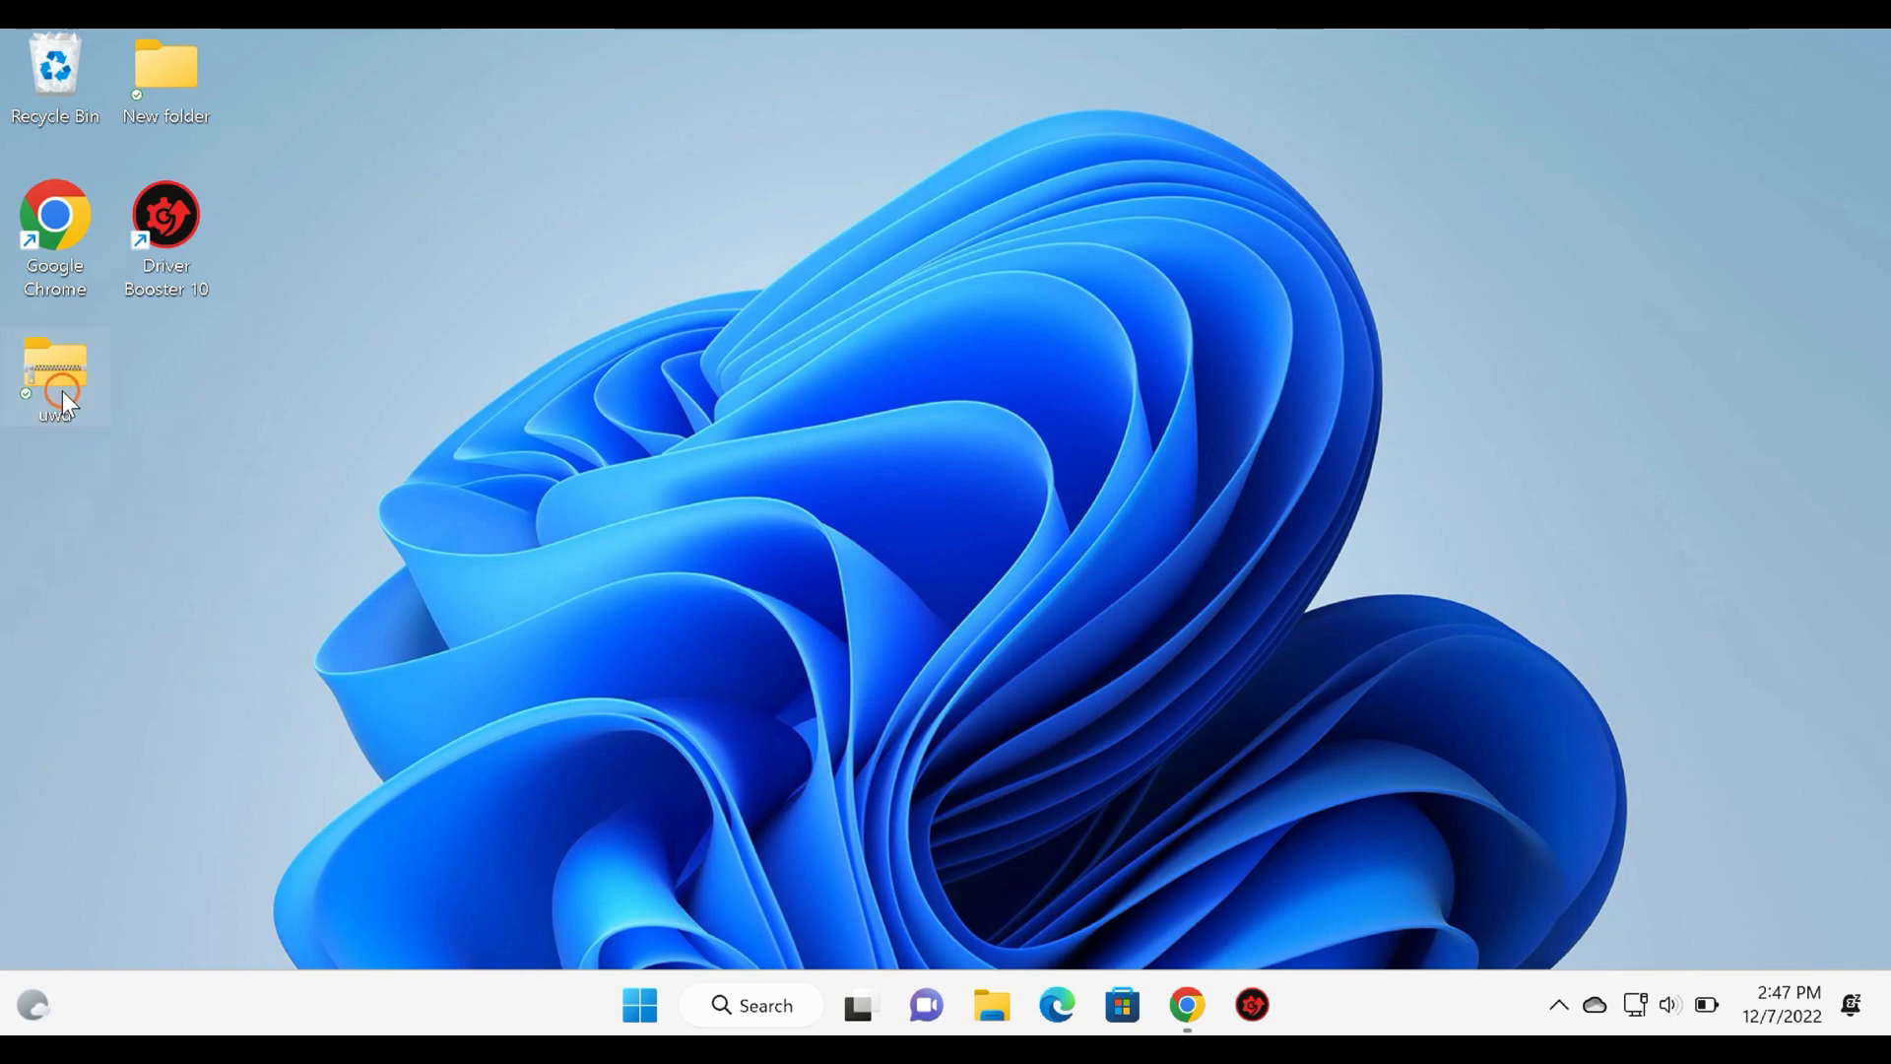
# Extract the desktop uwd zip into its suggested uwd folder with Extract All.
pyautogui.click(54, 375)
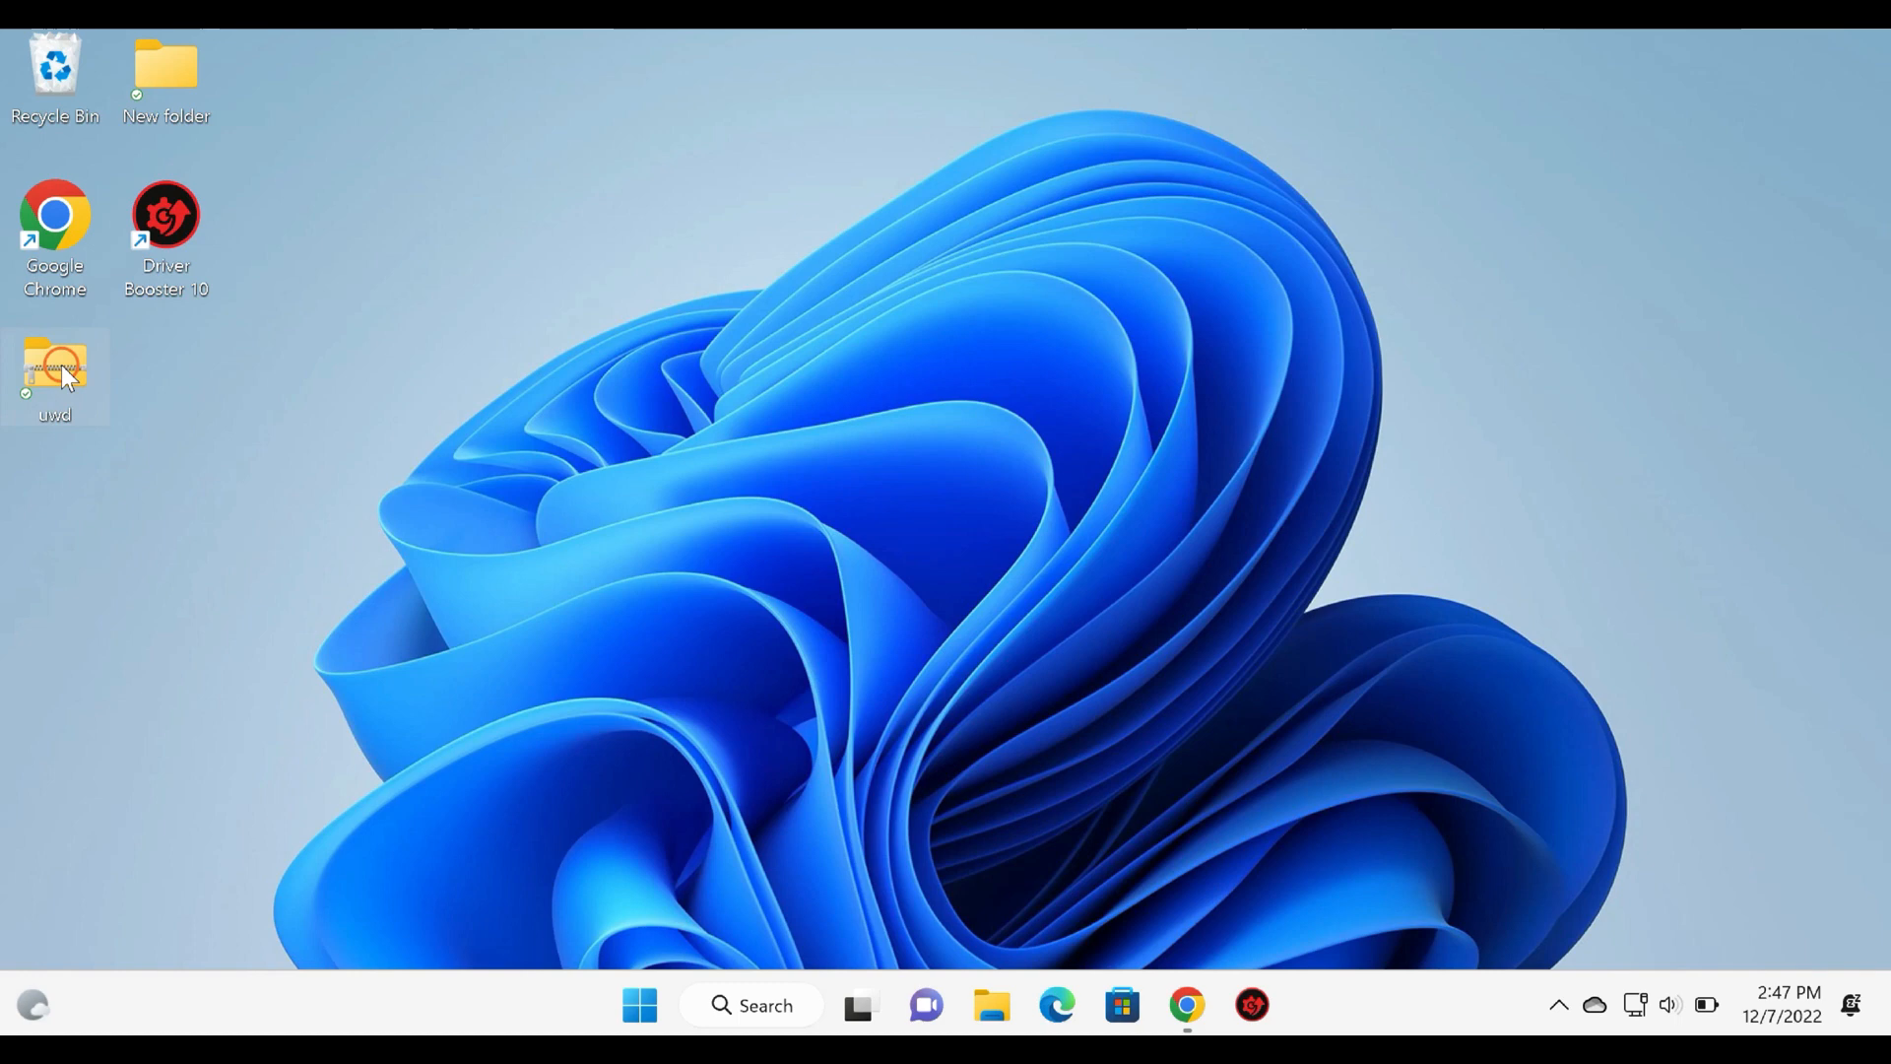
pyautogui.rightClick(55, 367)
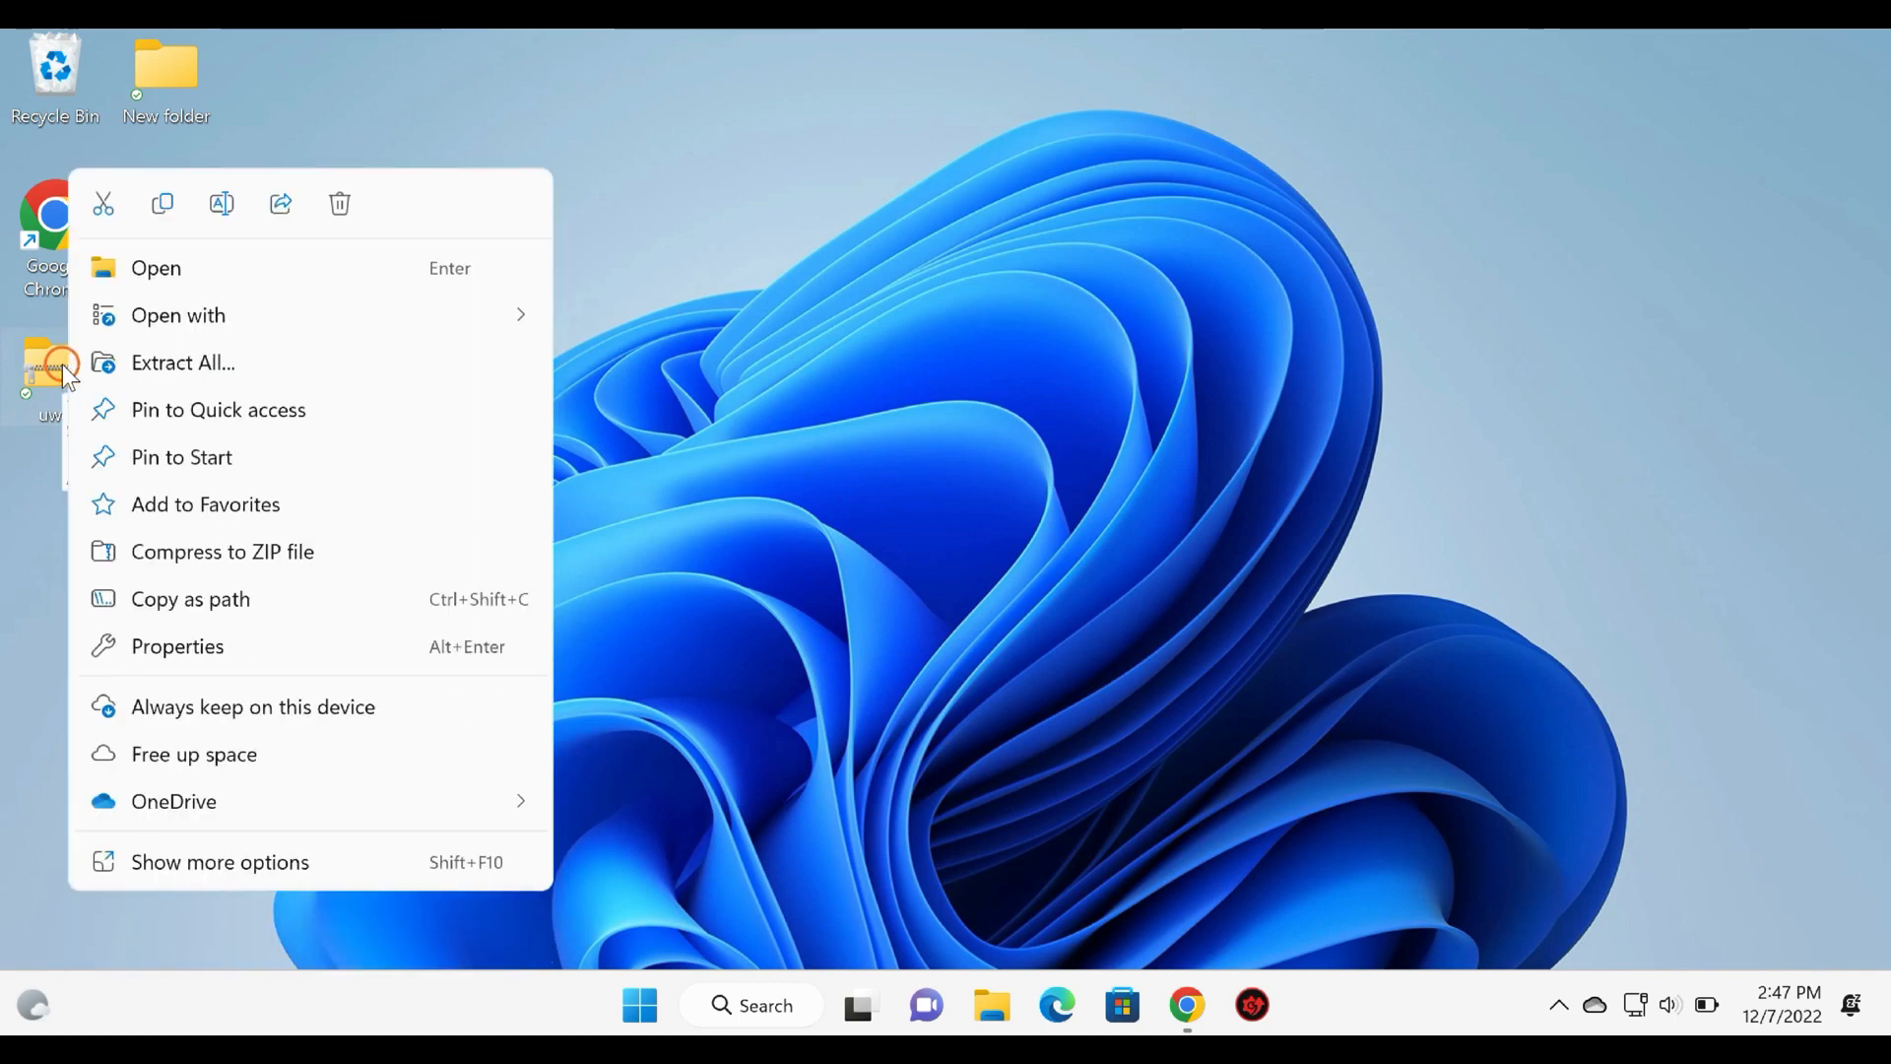
pyautogui.moveTo(295, 366)
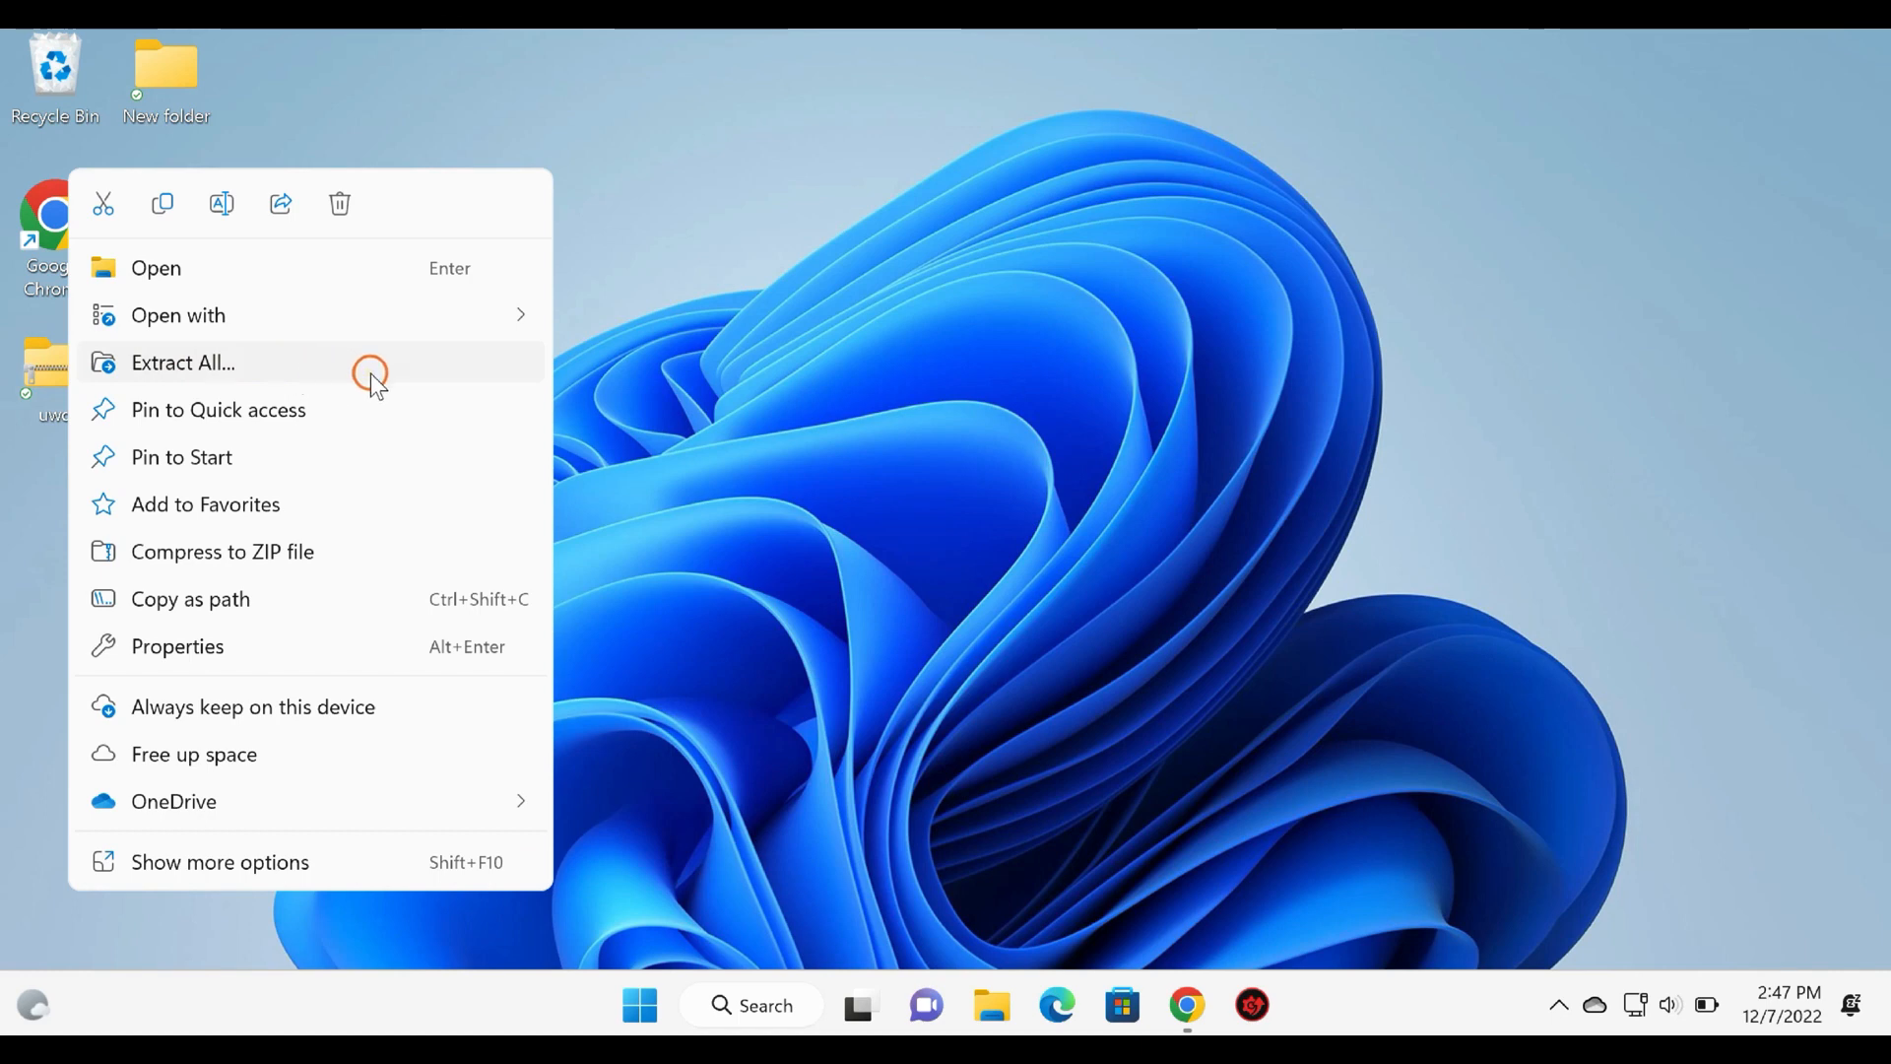
pyautogui.click(182, 362)
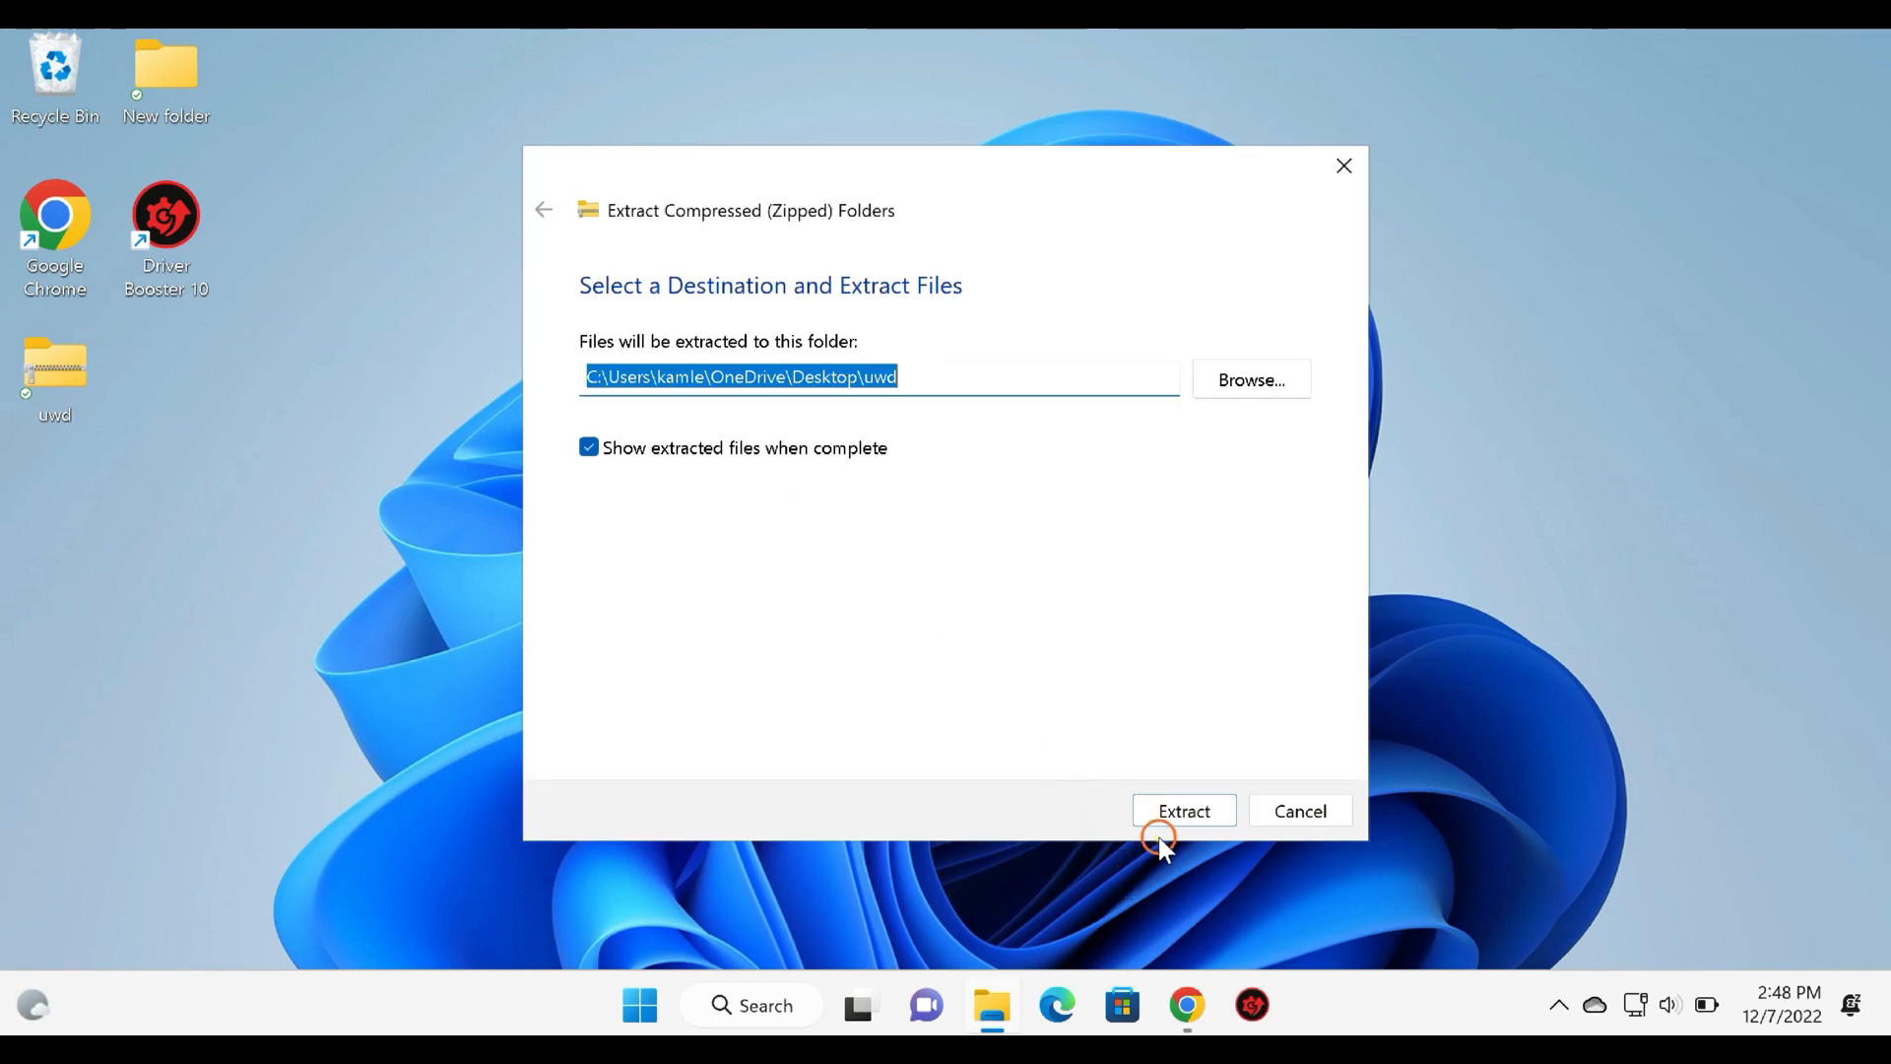
pyautogui.click(1182, 811)
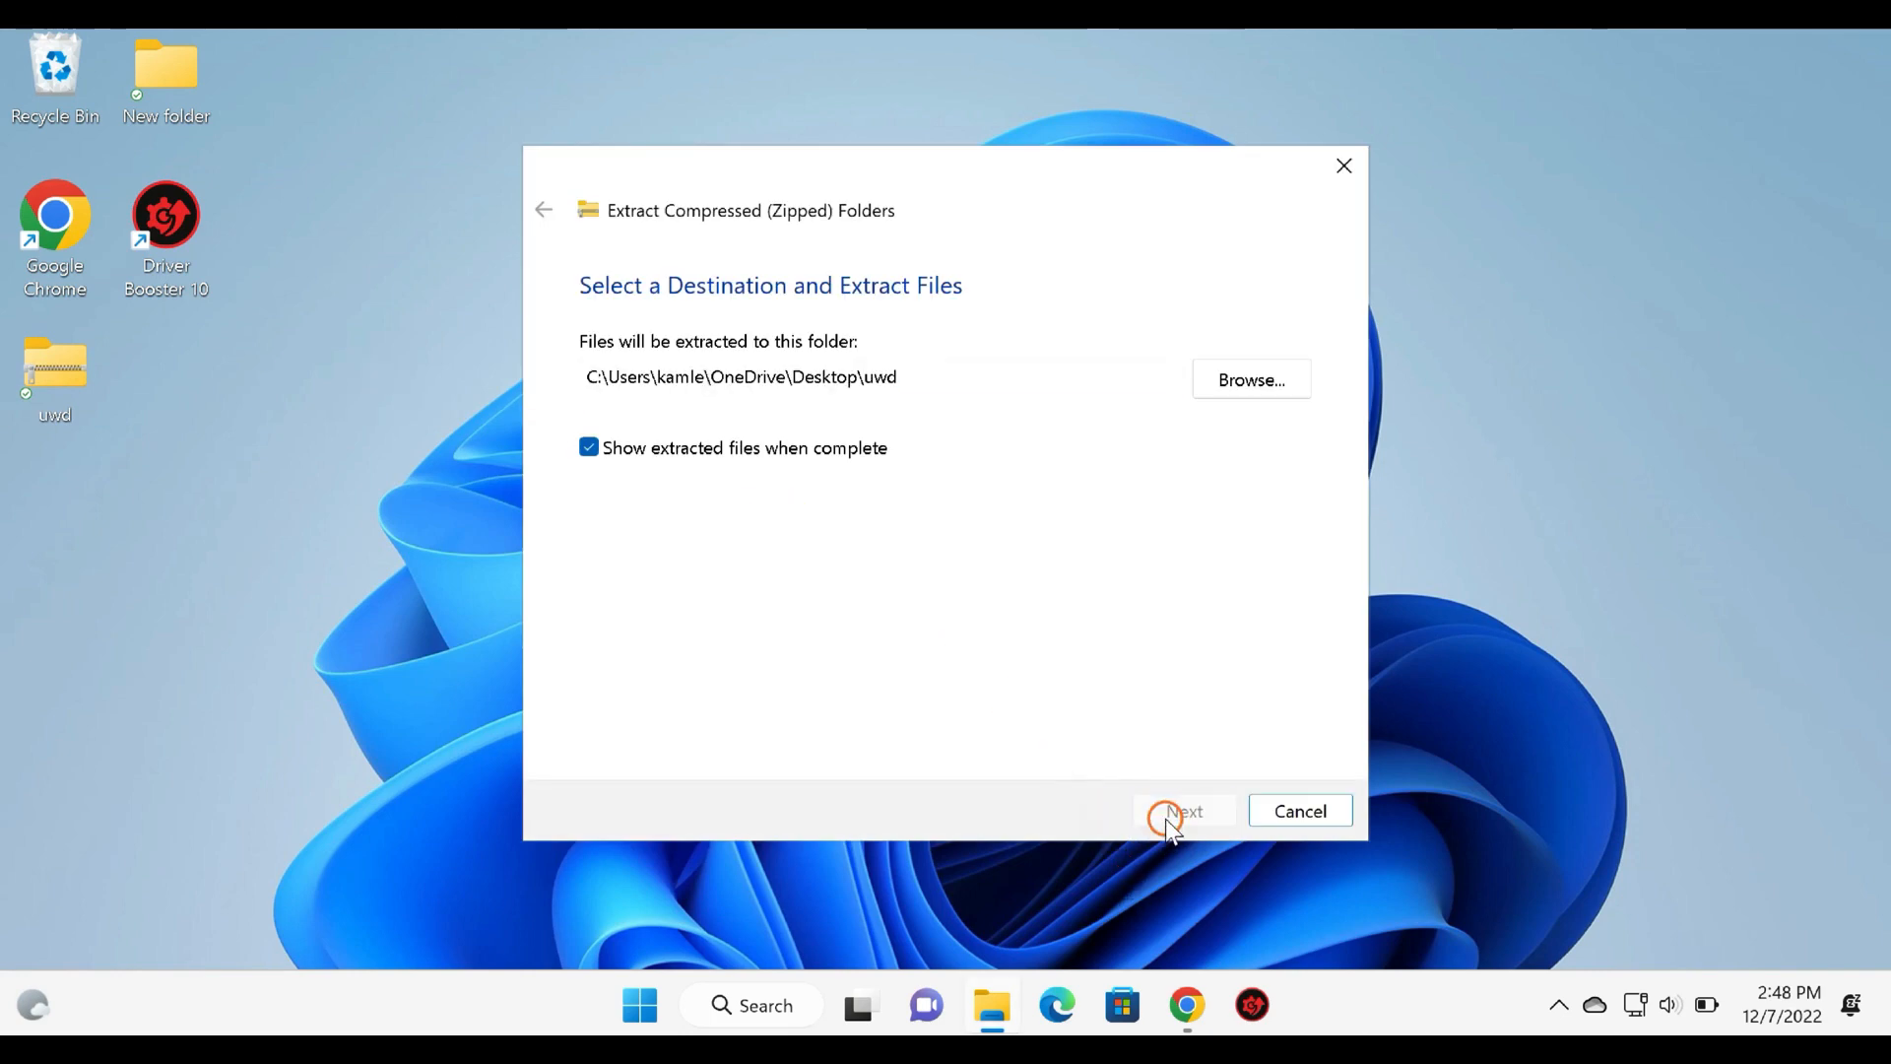
pyautogui.click(1184, 810)
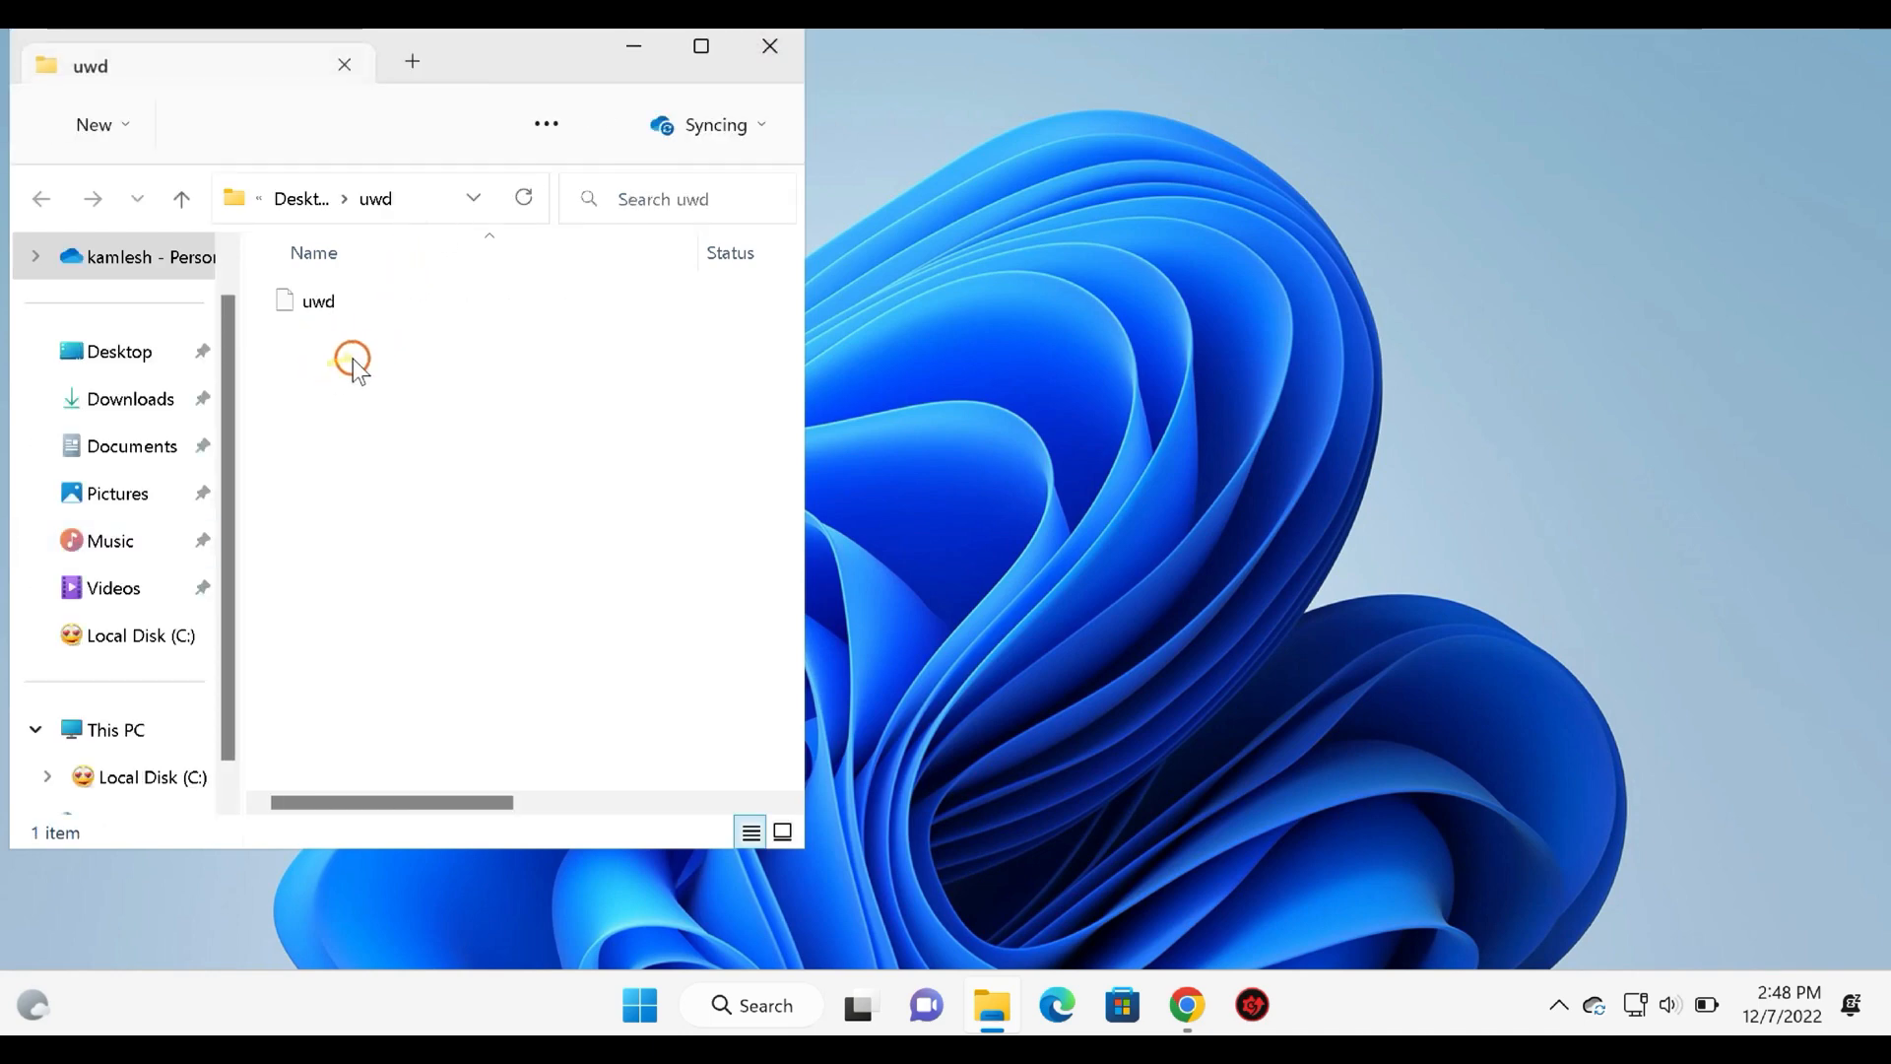
# Launch the extracted uwd program and allow it to make changes.
pyautogui.click(318, 301)
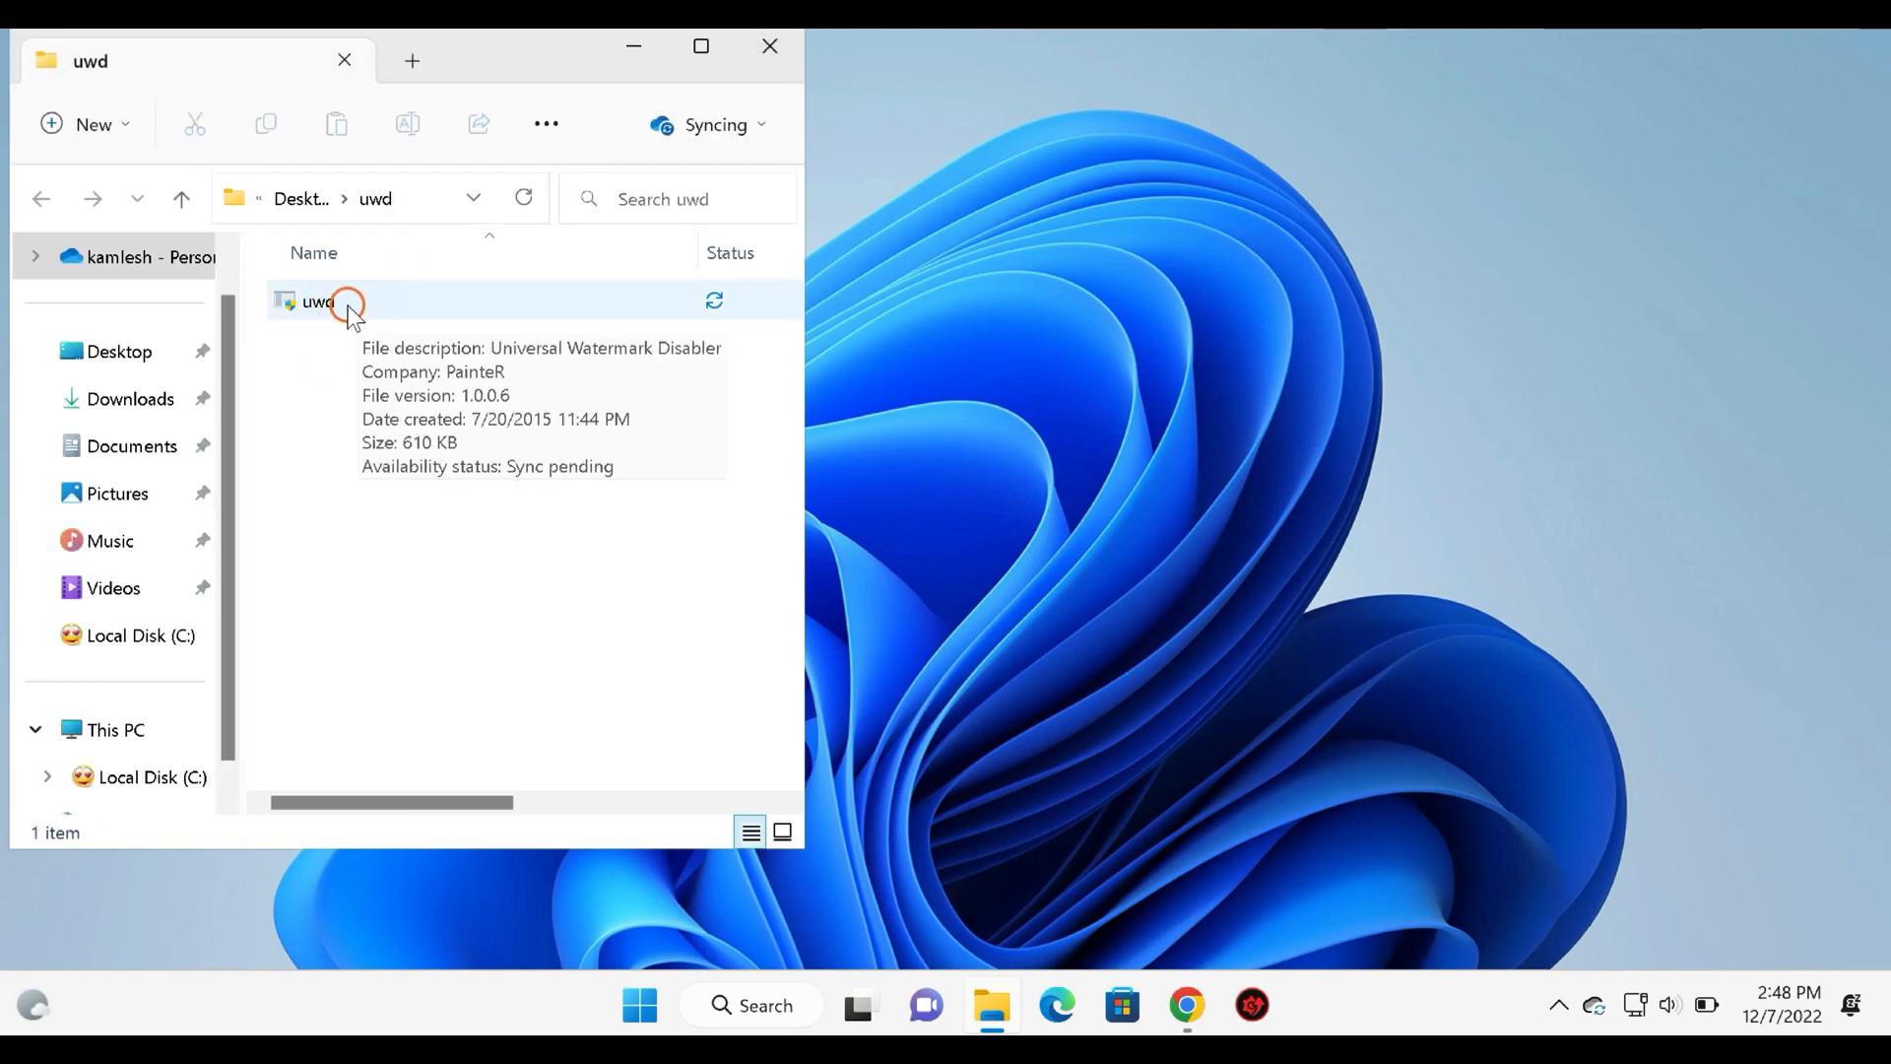
pyautogui.click(316, 301)
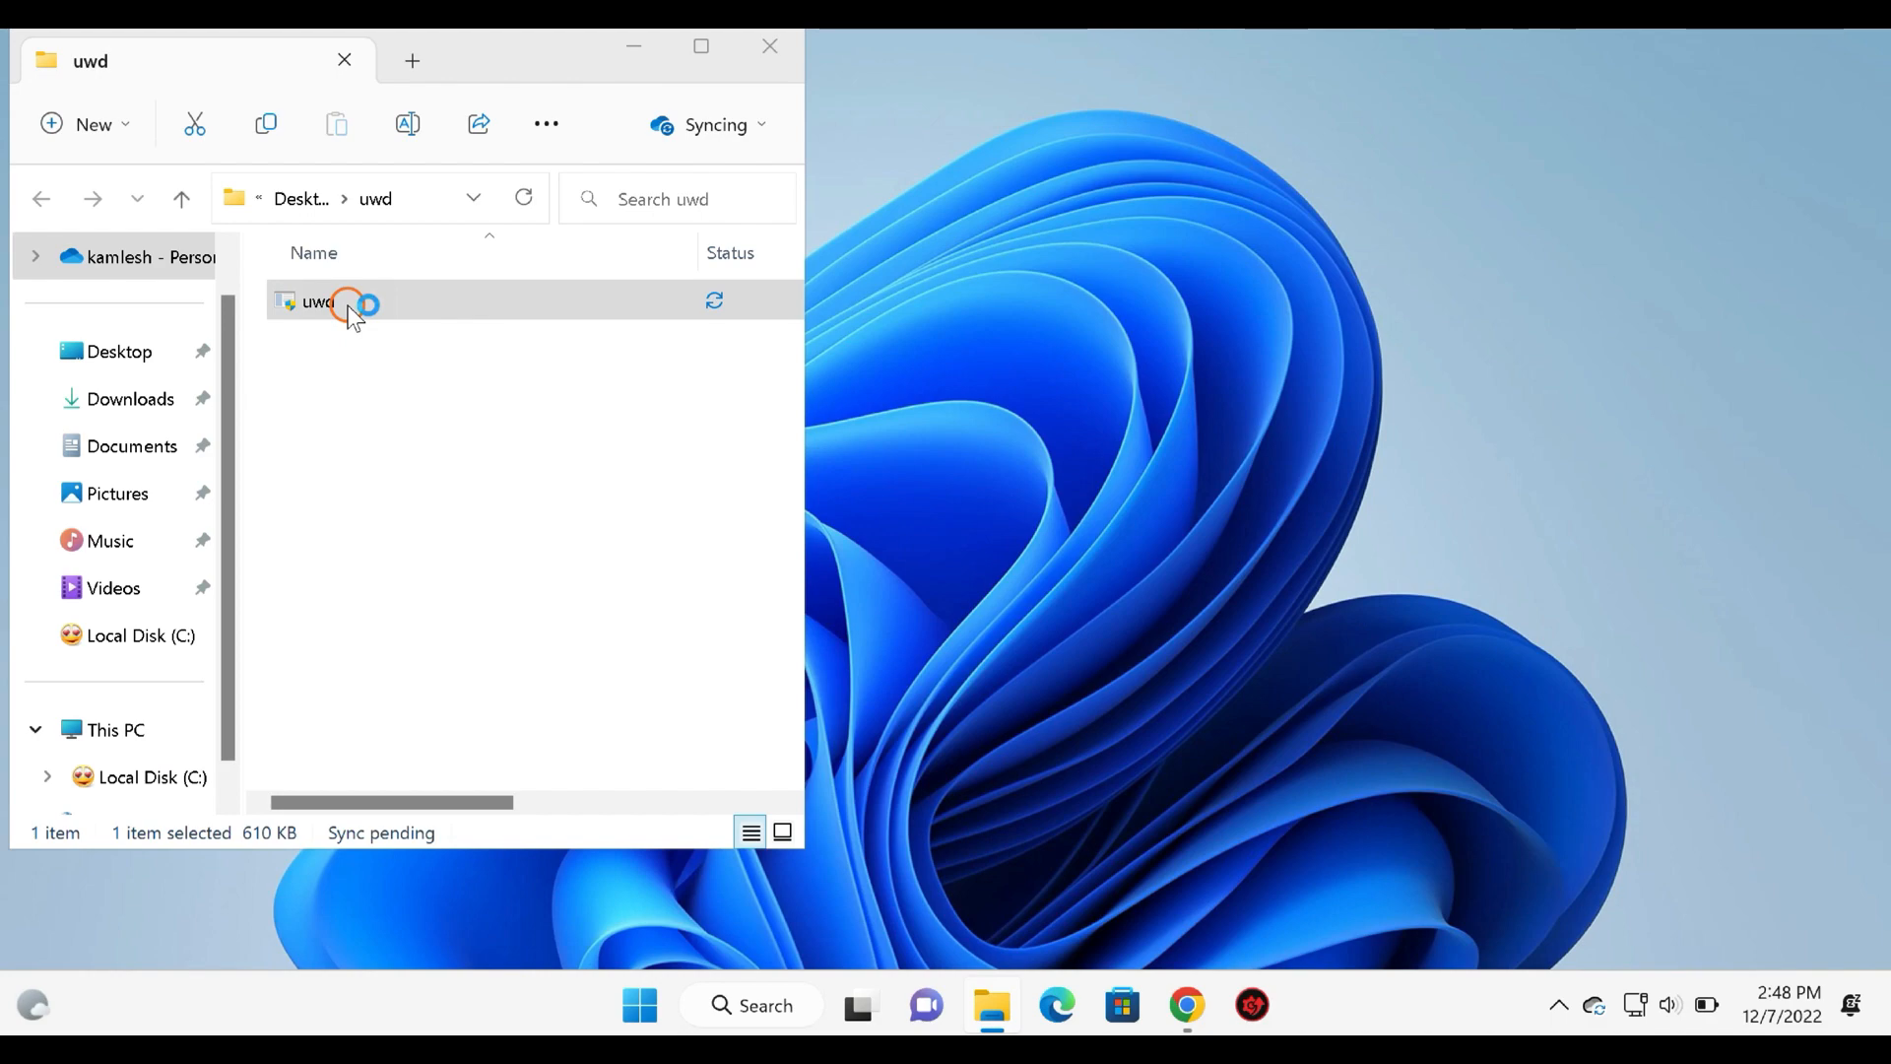
pyautogui.click(316, 301)
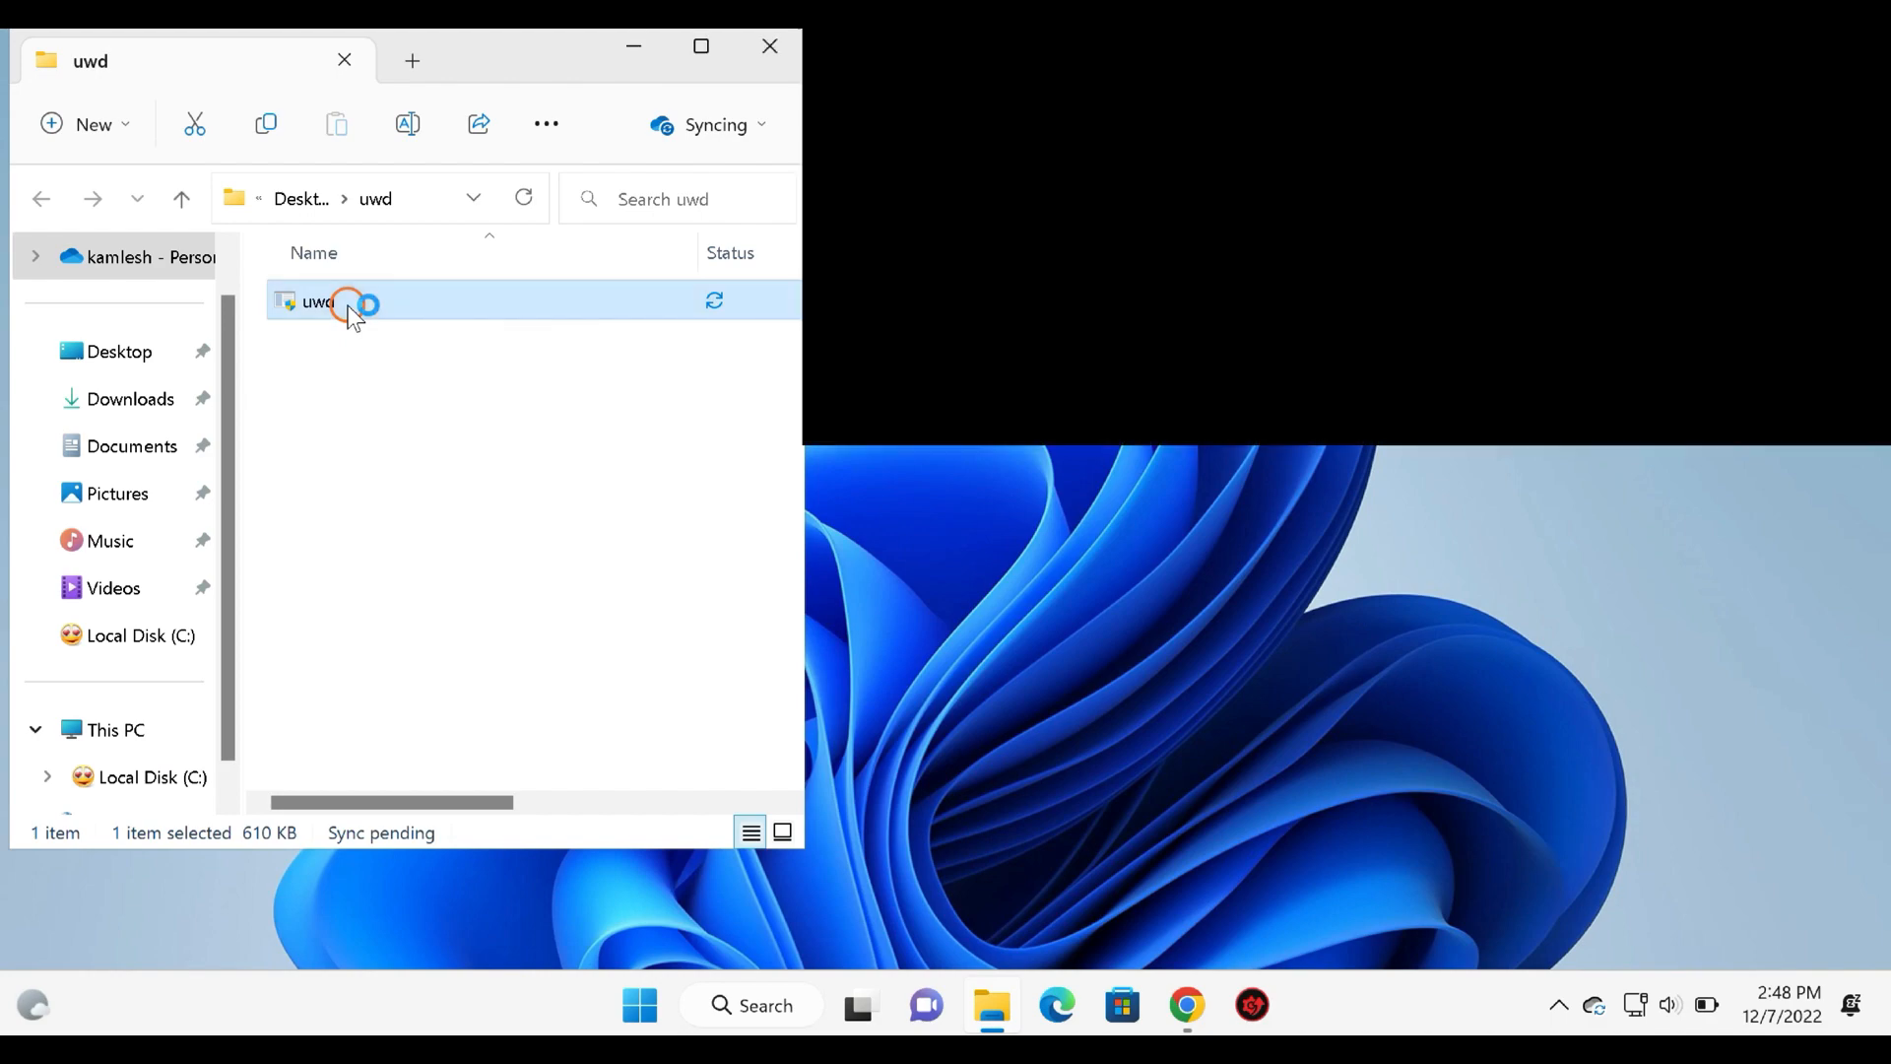
pyautogui.click(768, 46)
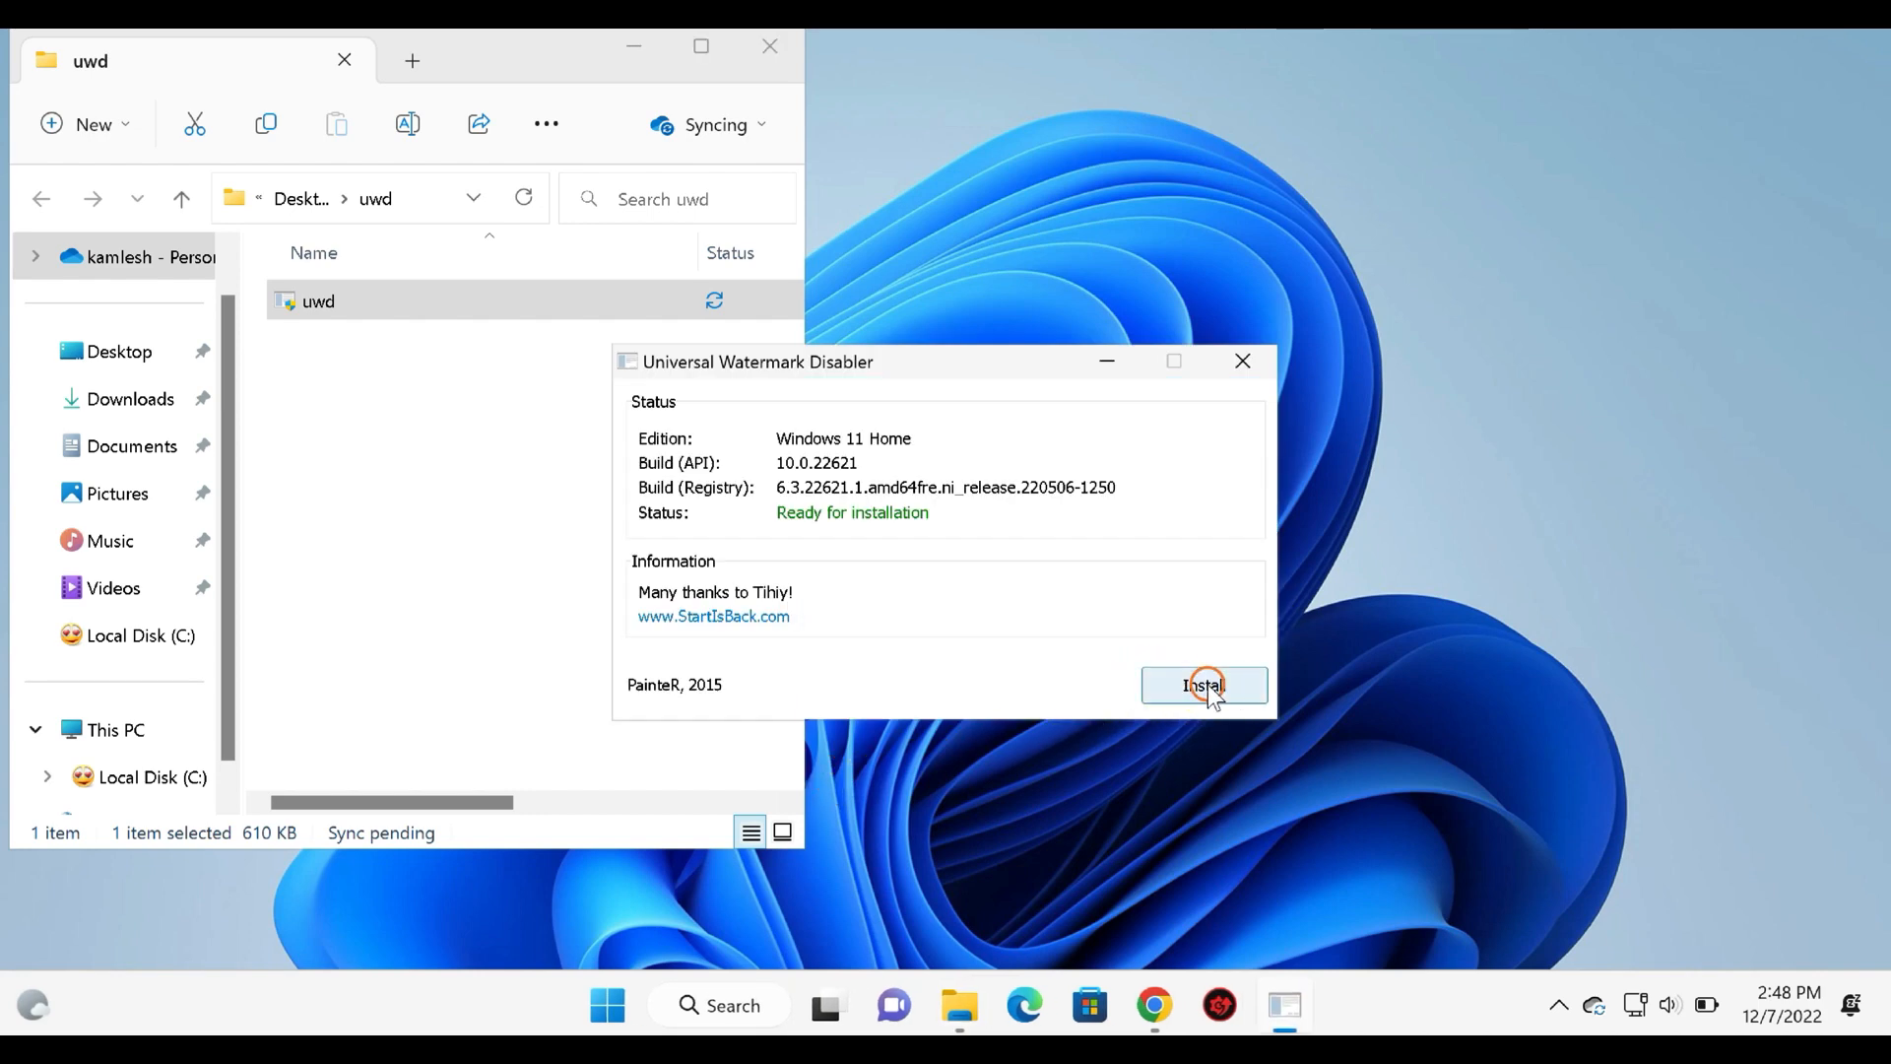
# Install the watermark disabler, confirming Yes despite the untested build warning.
pyautogui.click(1203, 685)
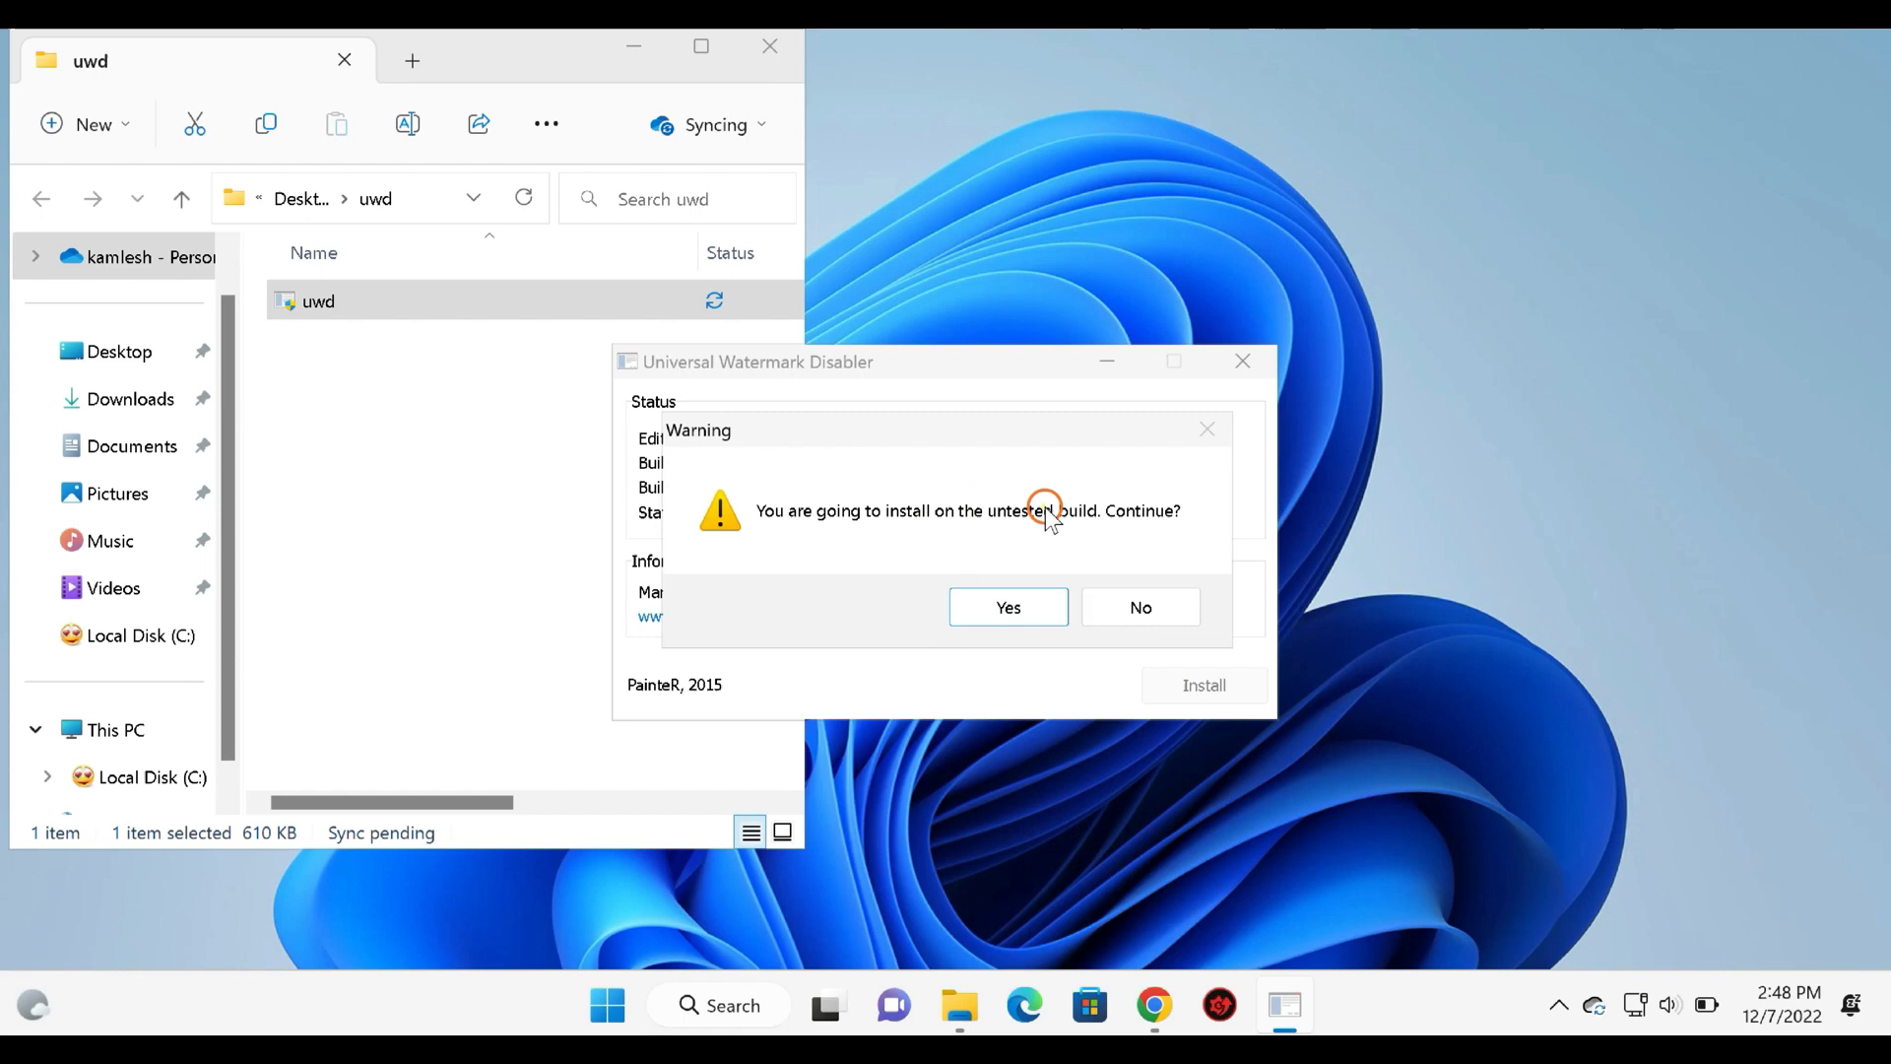
pyautogui.click(1006, 607)
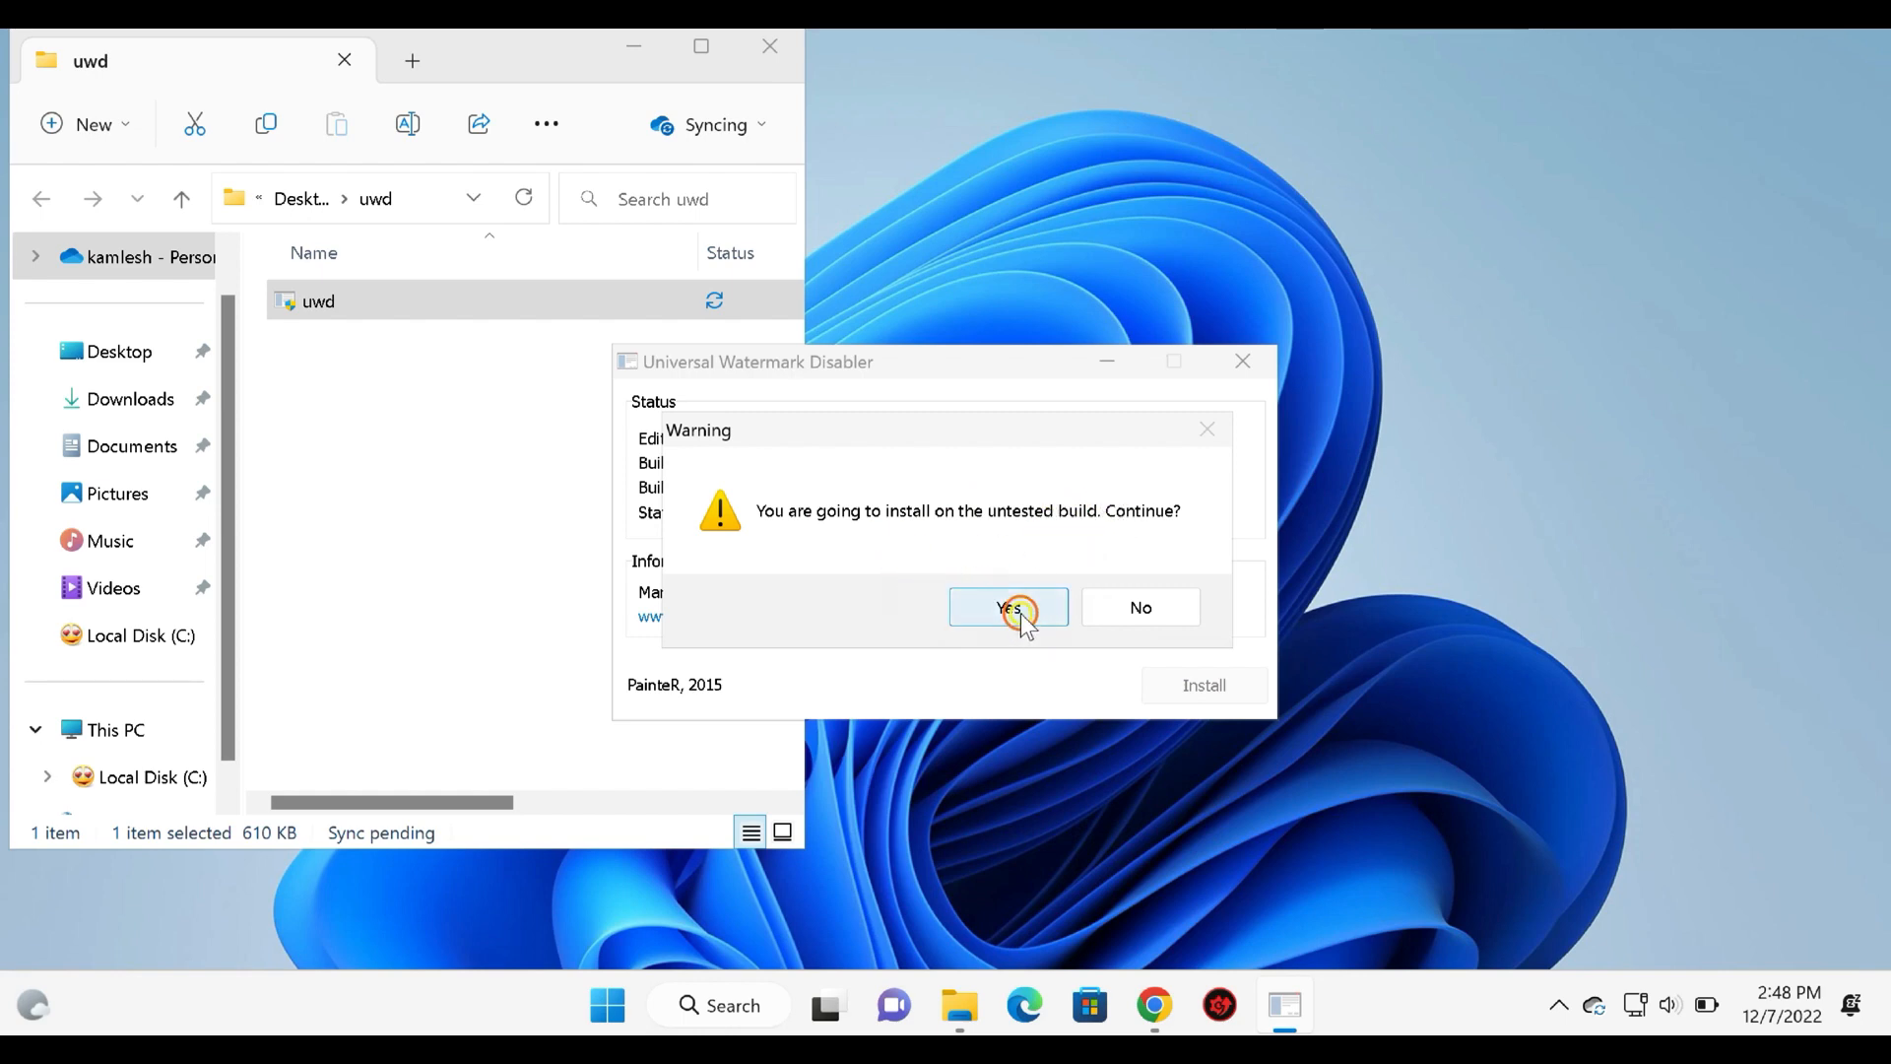
pyautogui.click(1009, 607)
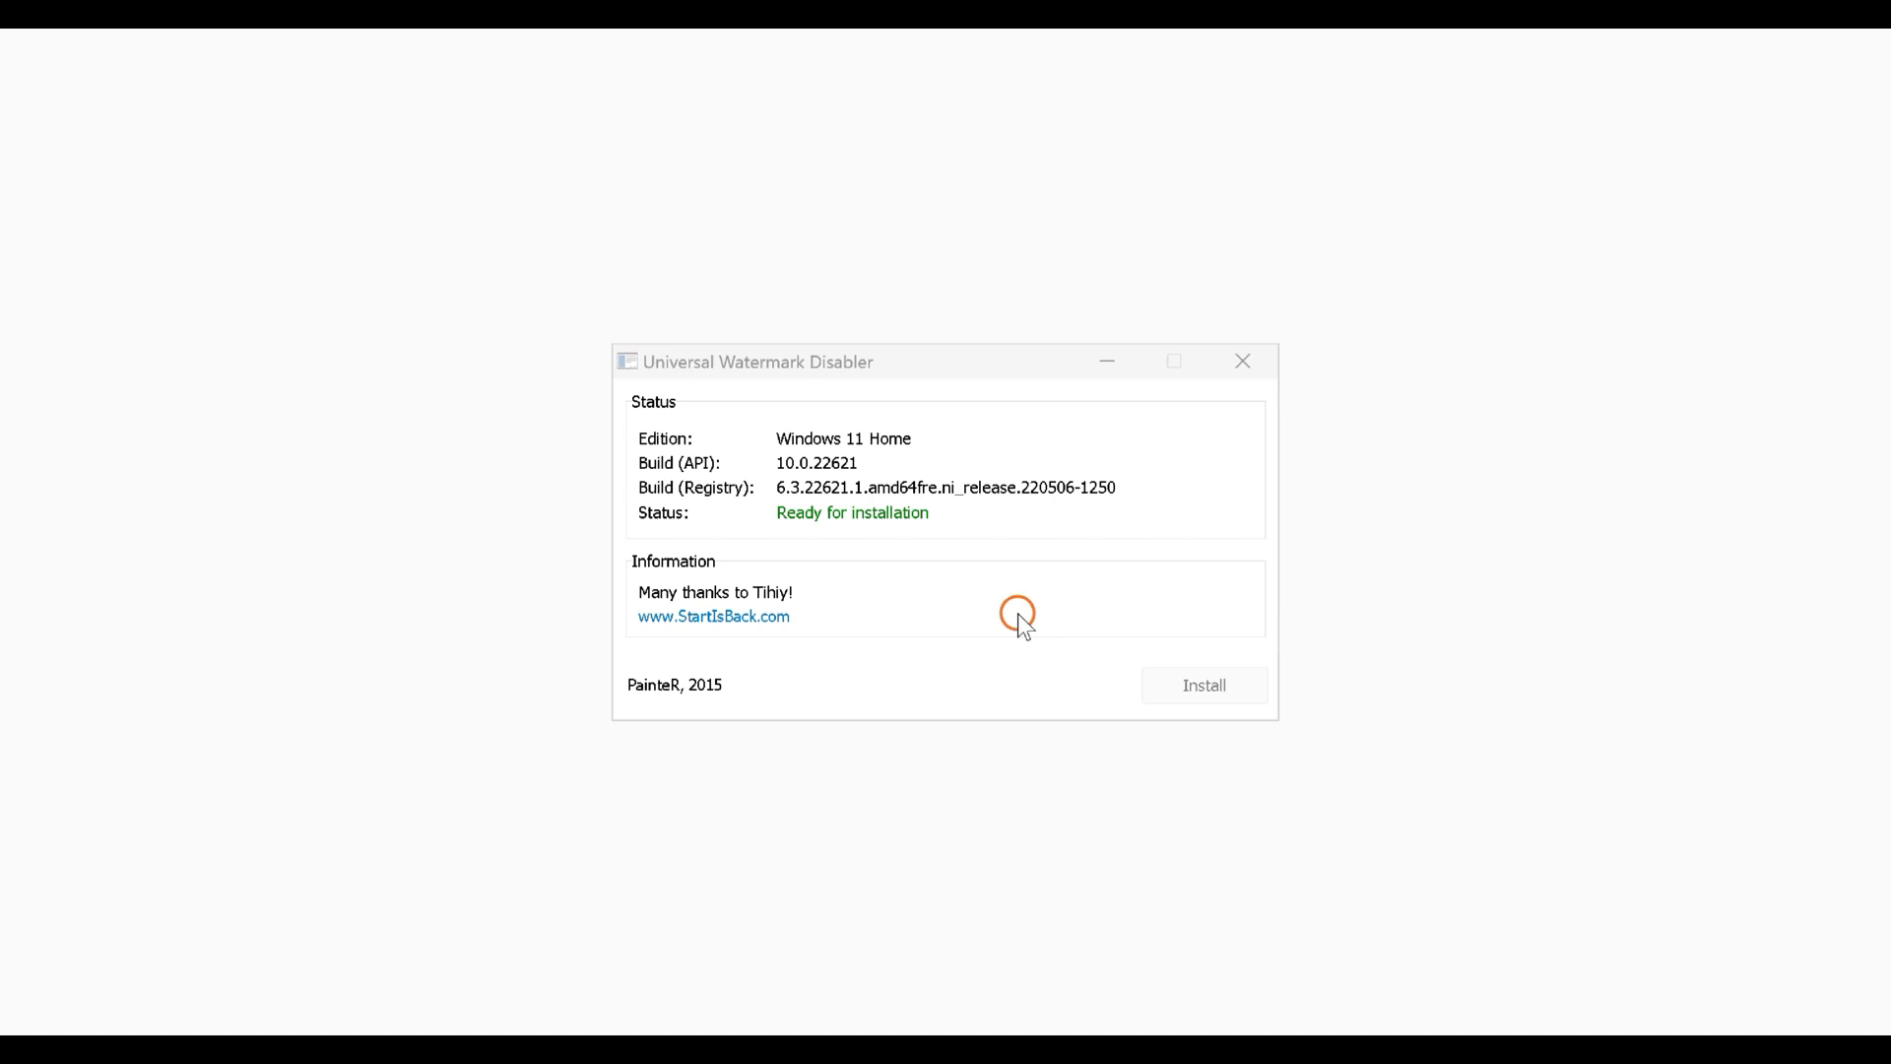
pyautogui.click(1202, 683)
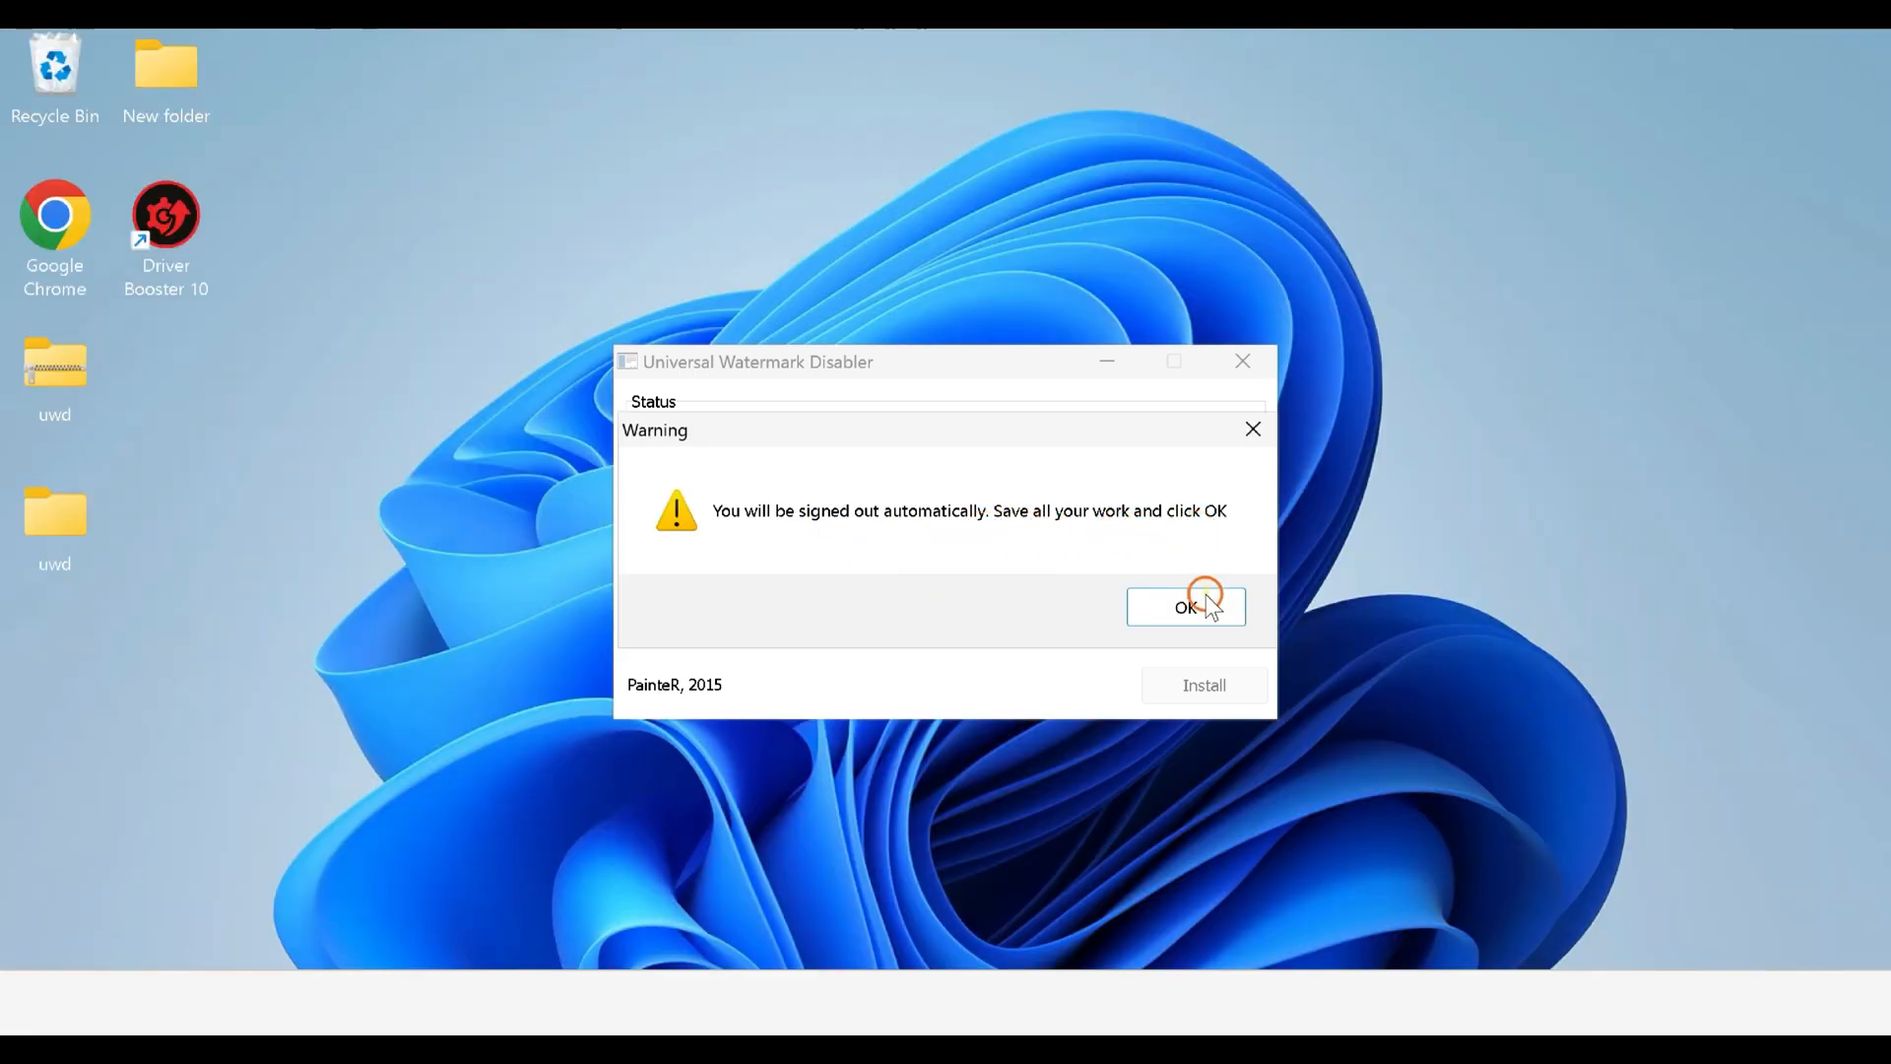
# Accept the automatic sign-out, then sign back in with the PIN.
pyautogui.click(1183, 607)
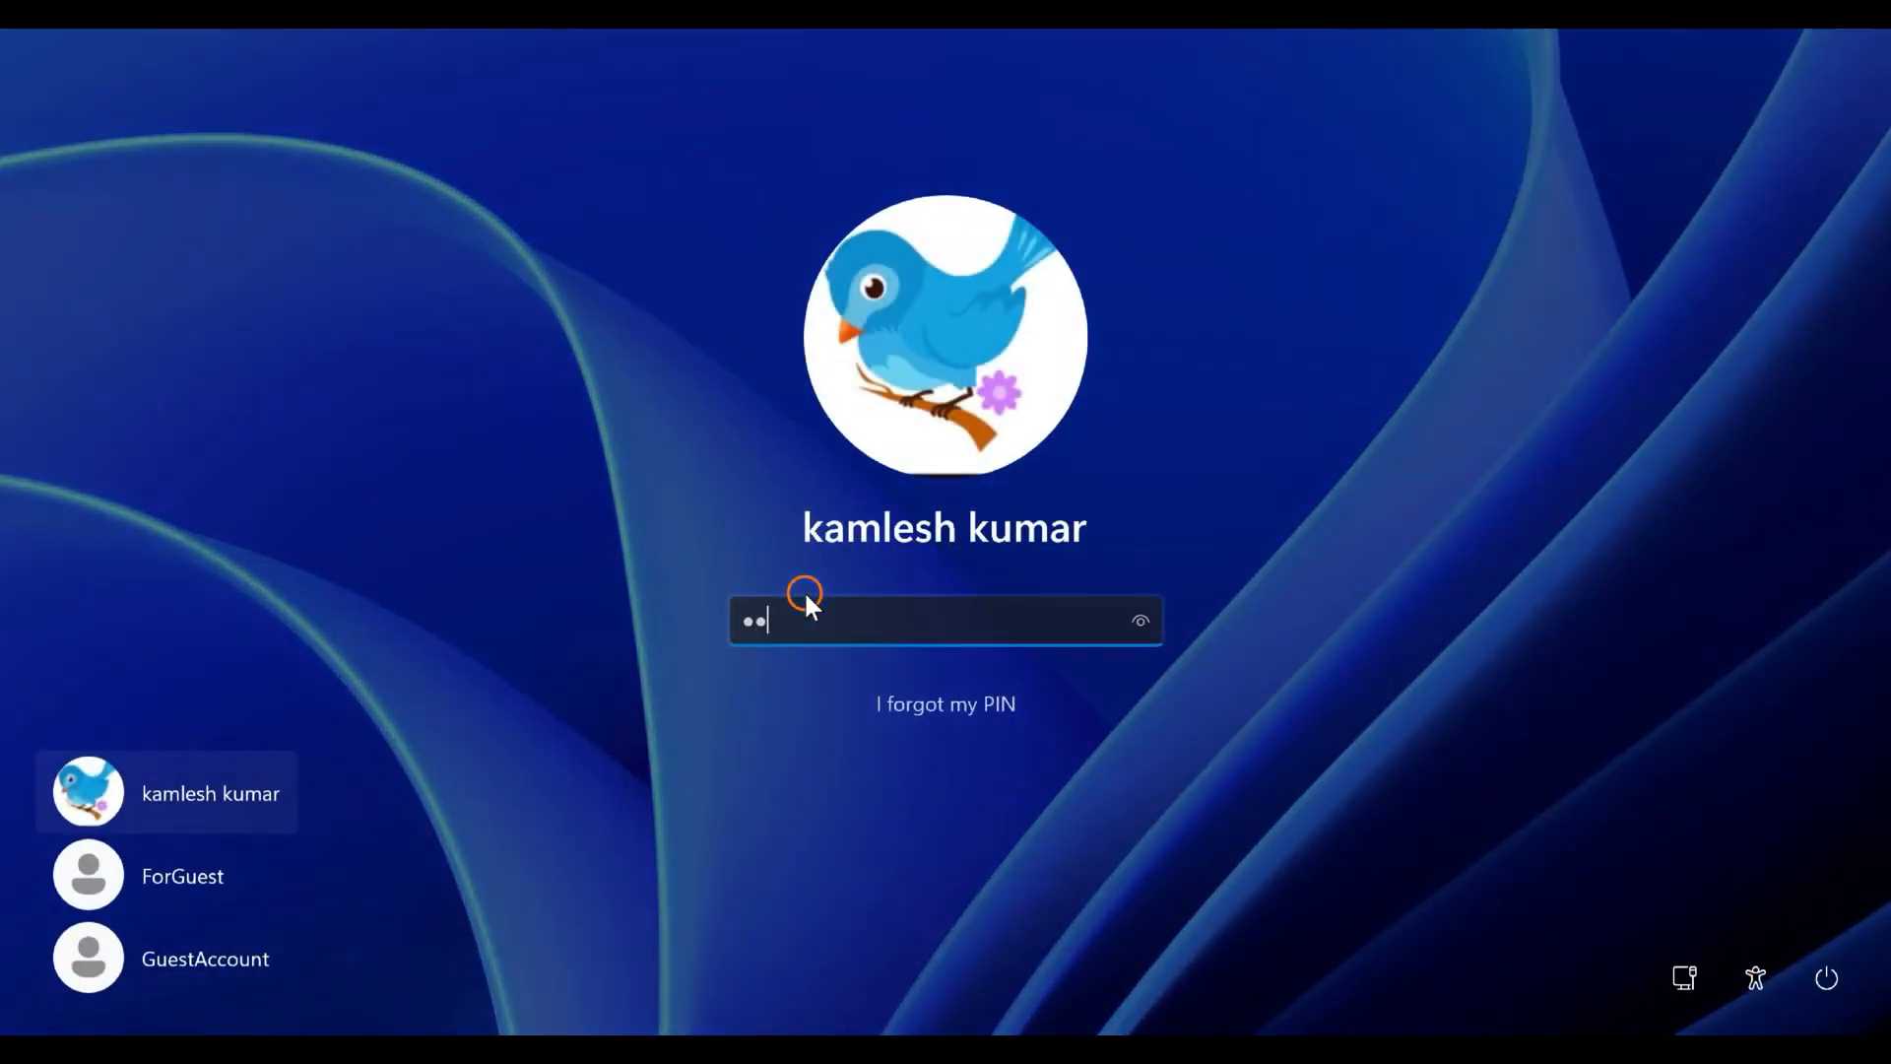
pyautogui.press('Enter')
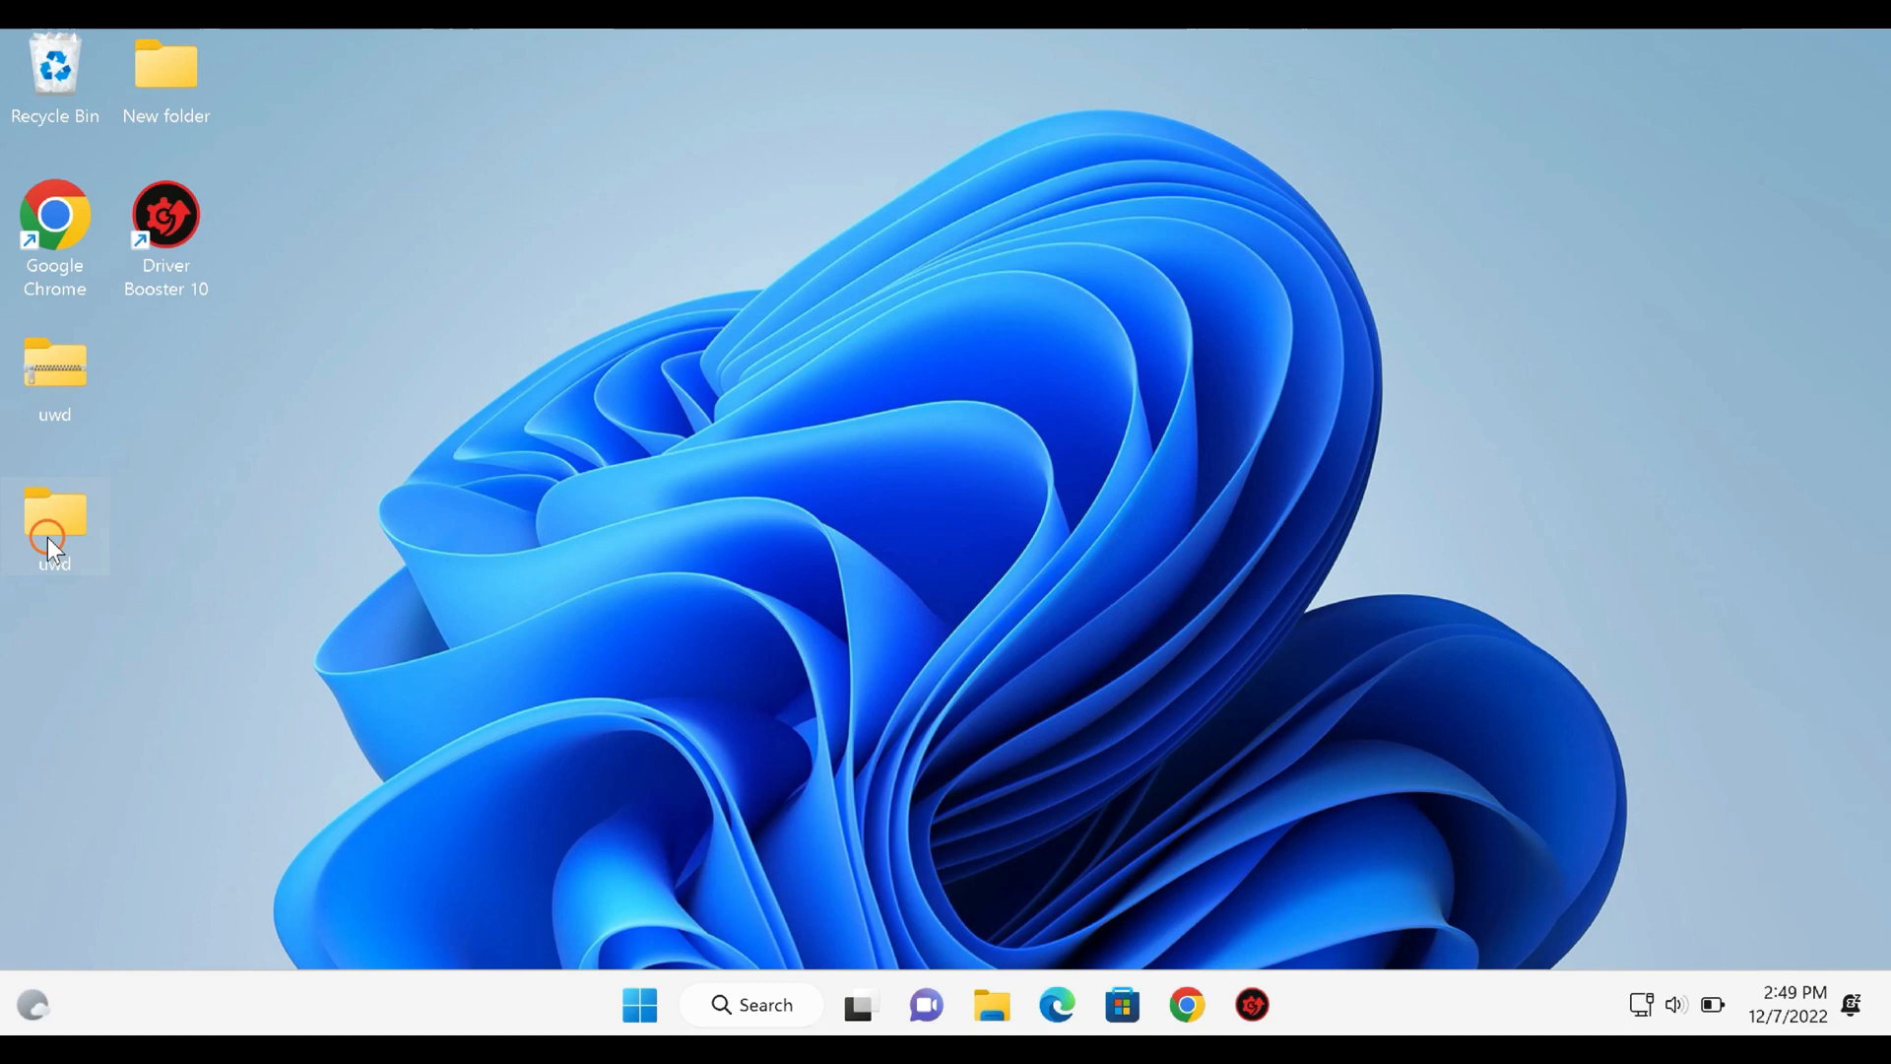
# Rerun uwd from the extracted folder with admin approval, then close File Explorer.
pyautogui.doubleClick(55, 525)
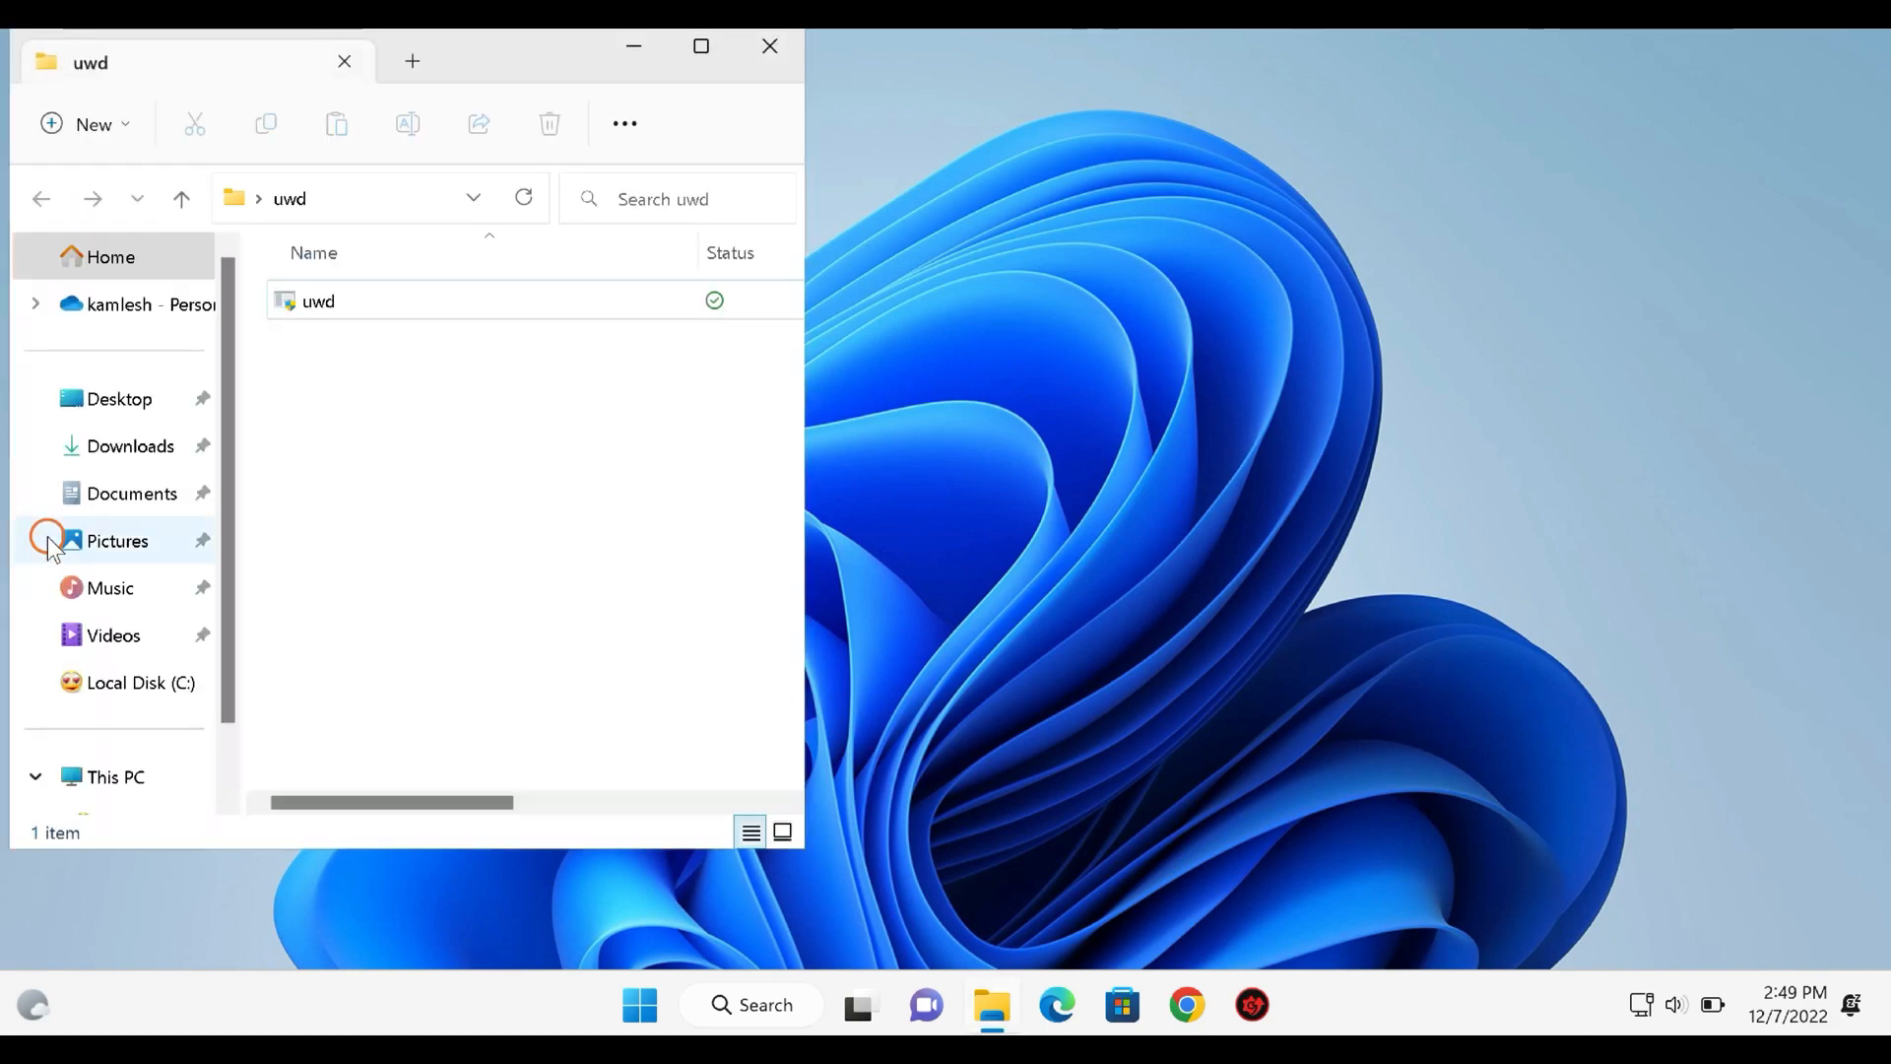
pyautogui.click(317, 300)
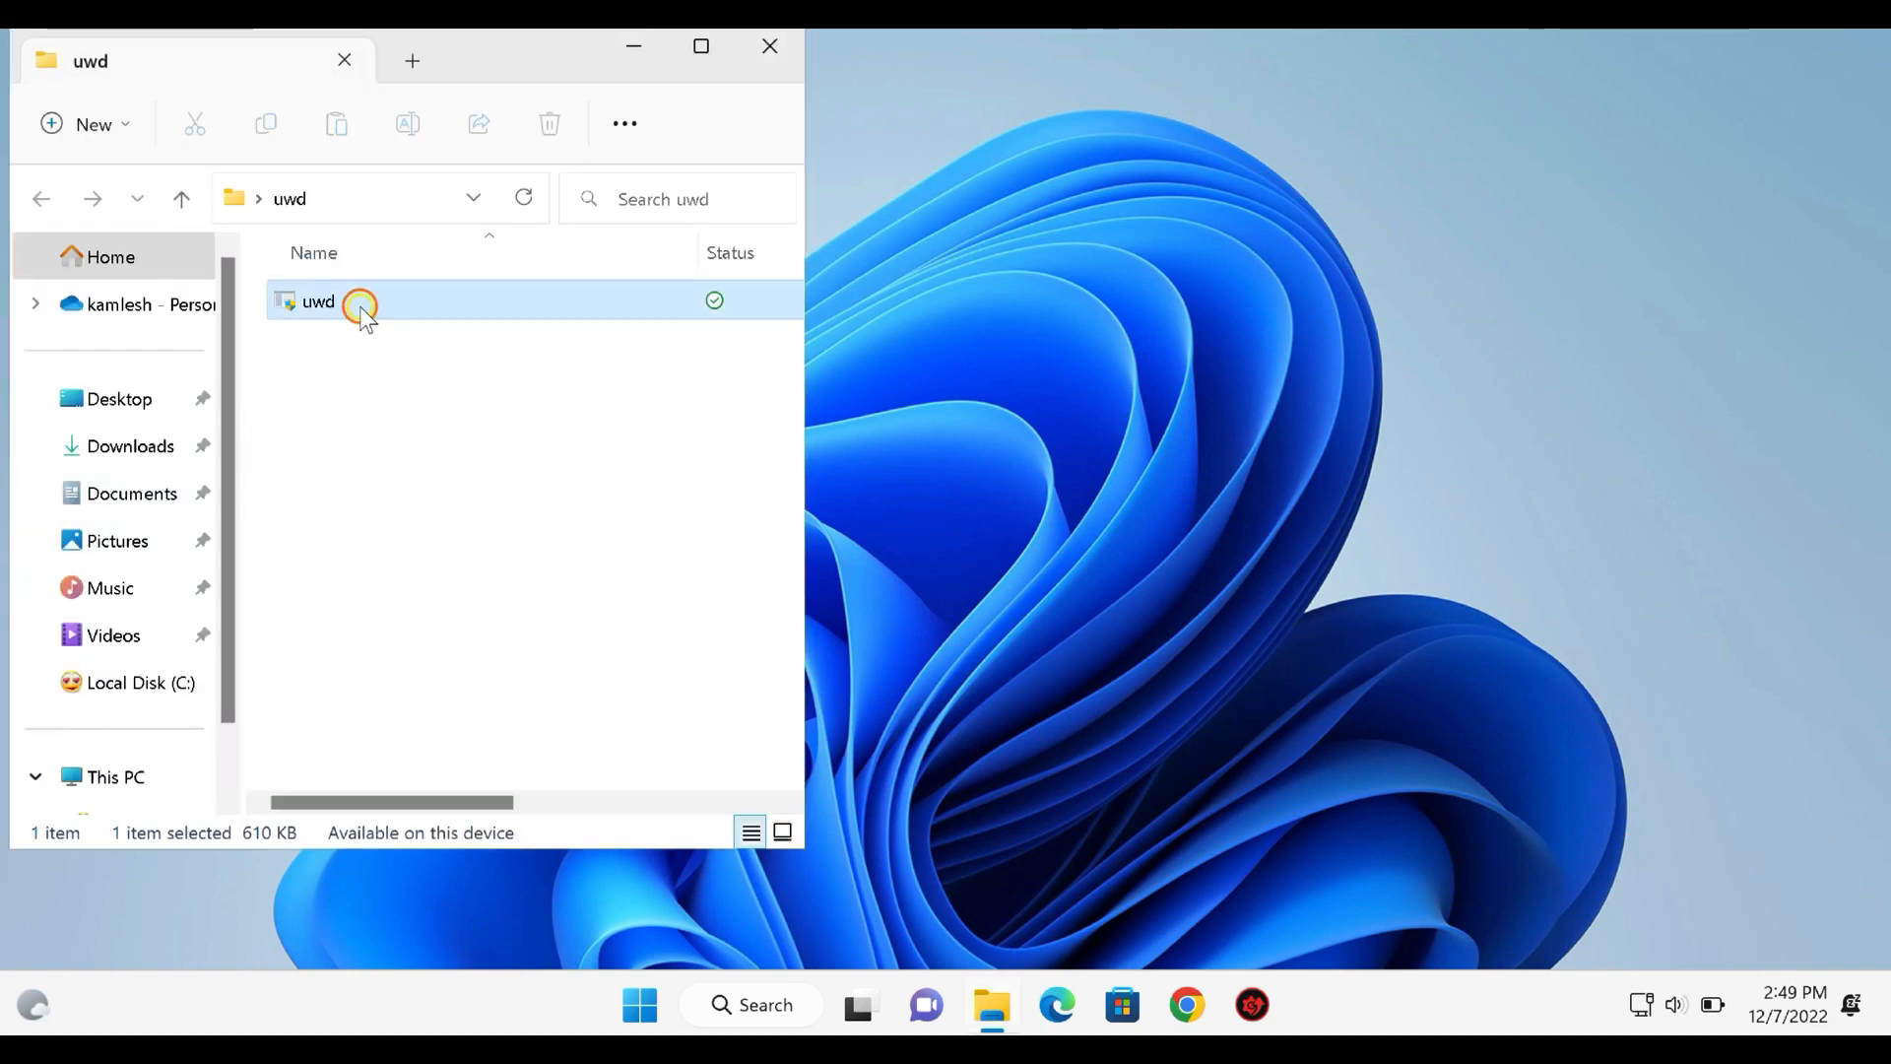
pyautogui.doubleClick(317, 301)
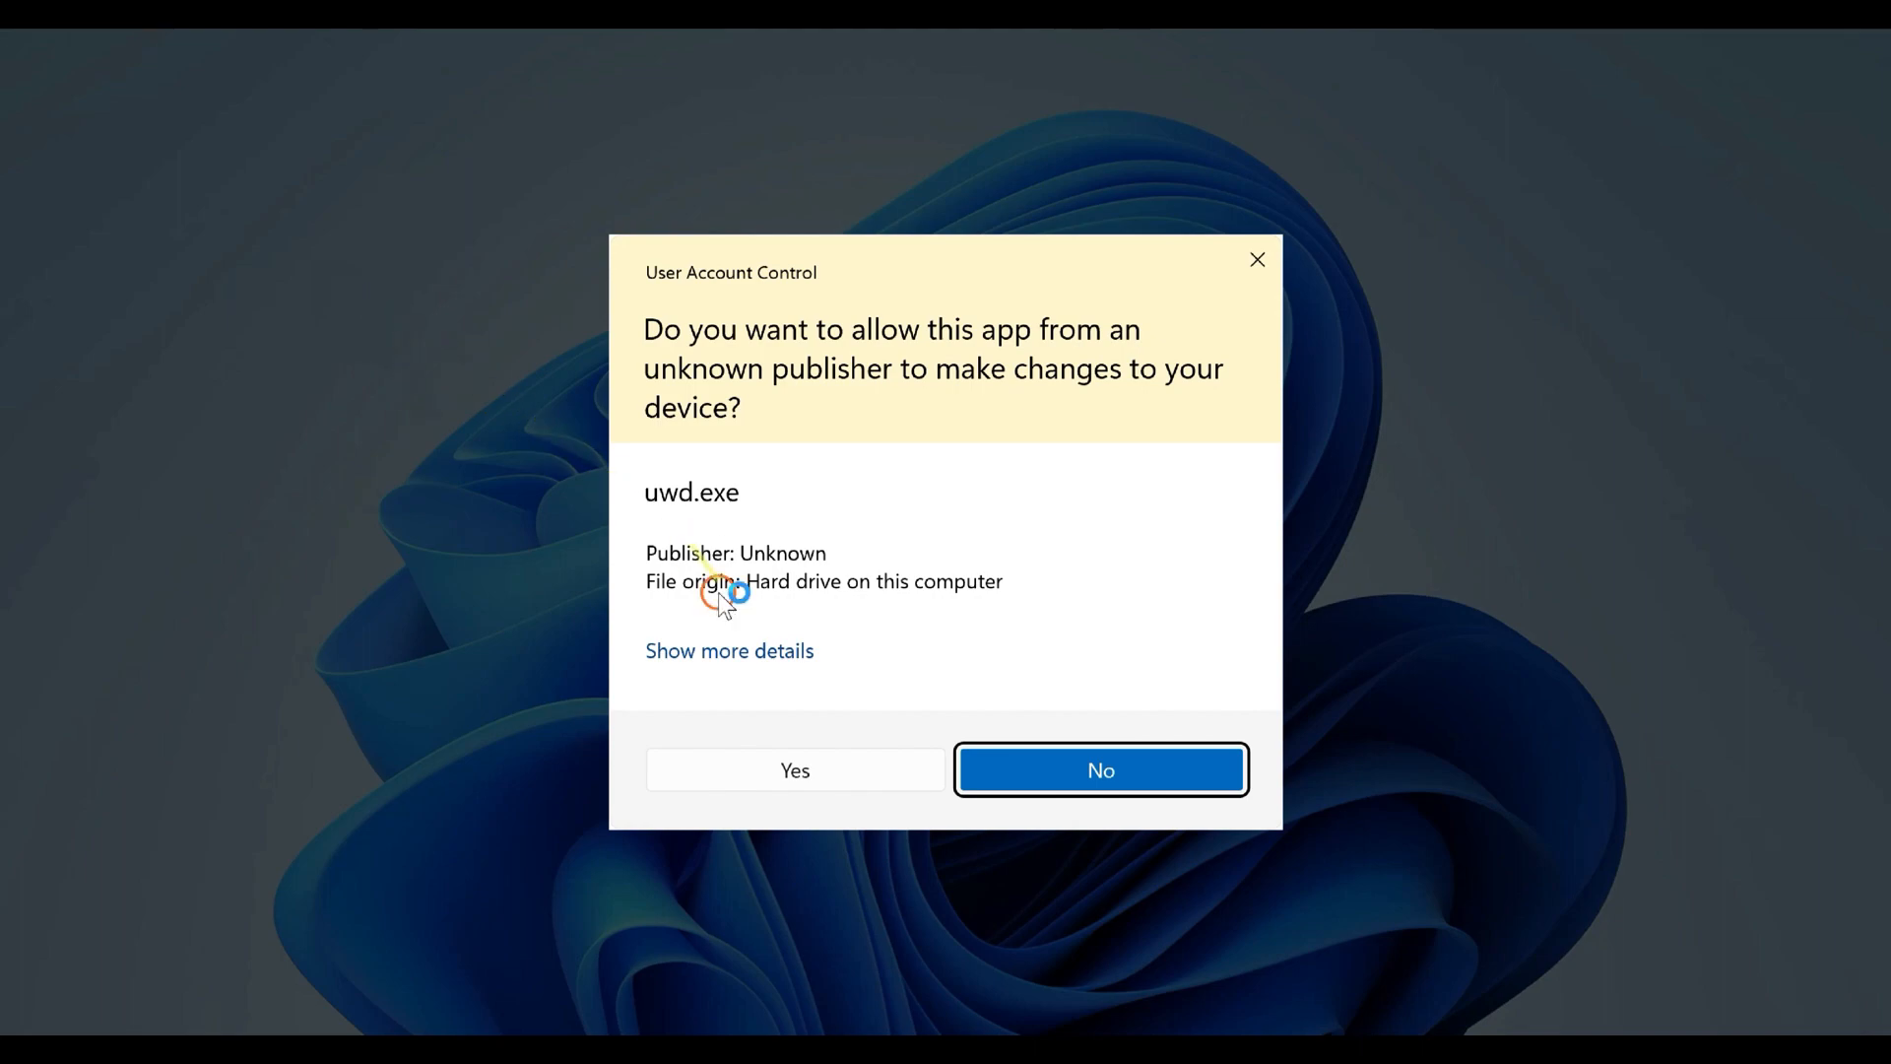
pyautogui.click(795, 769)
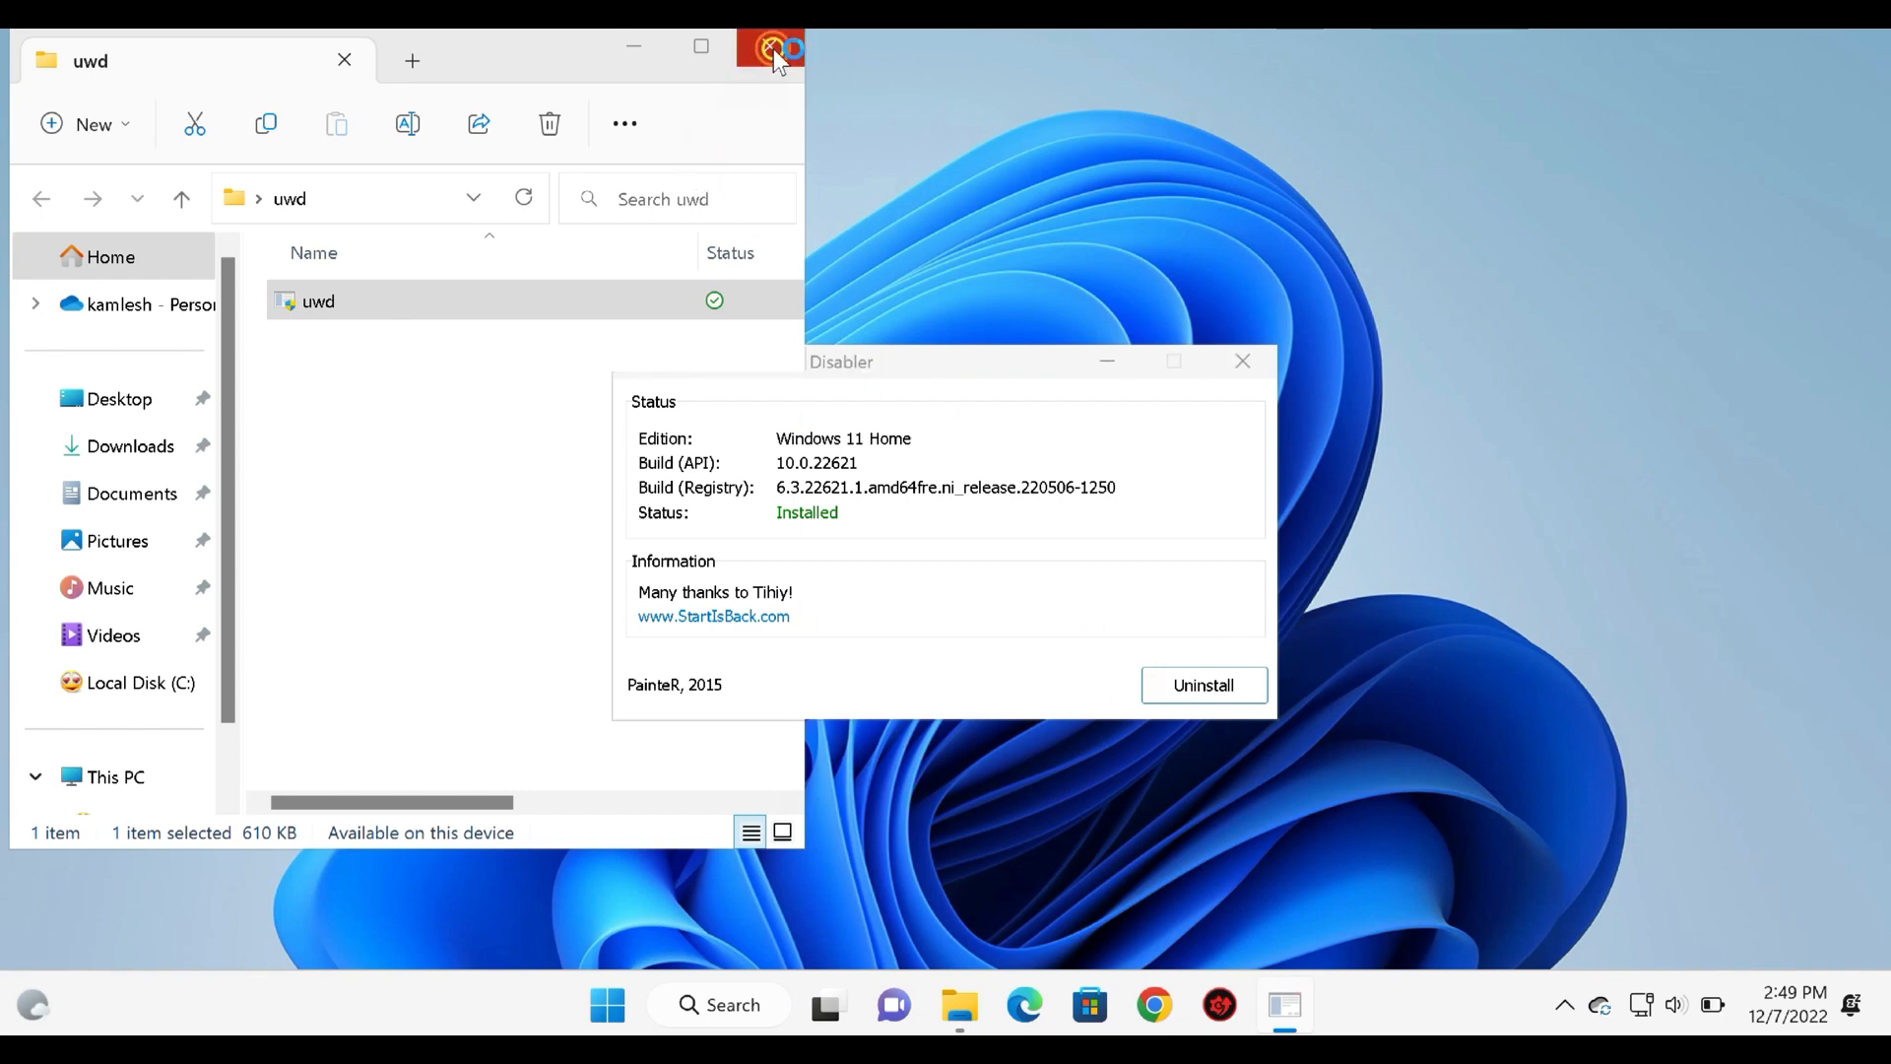
pyautogui.click(770, 47)
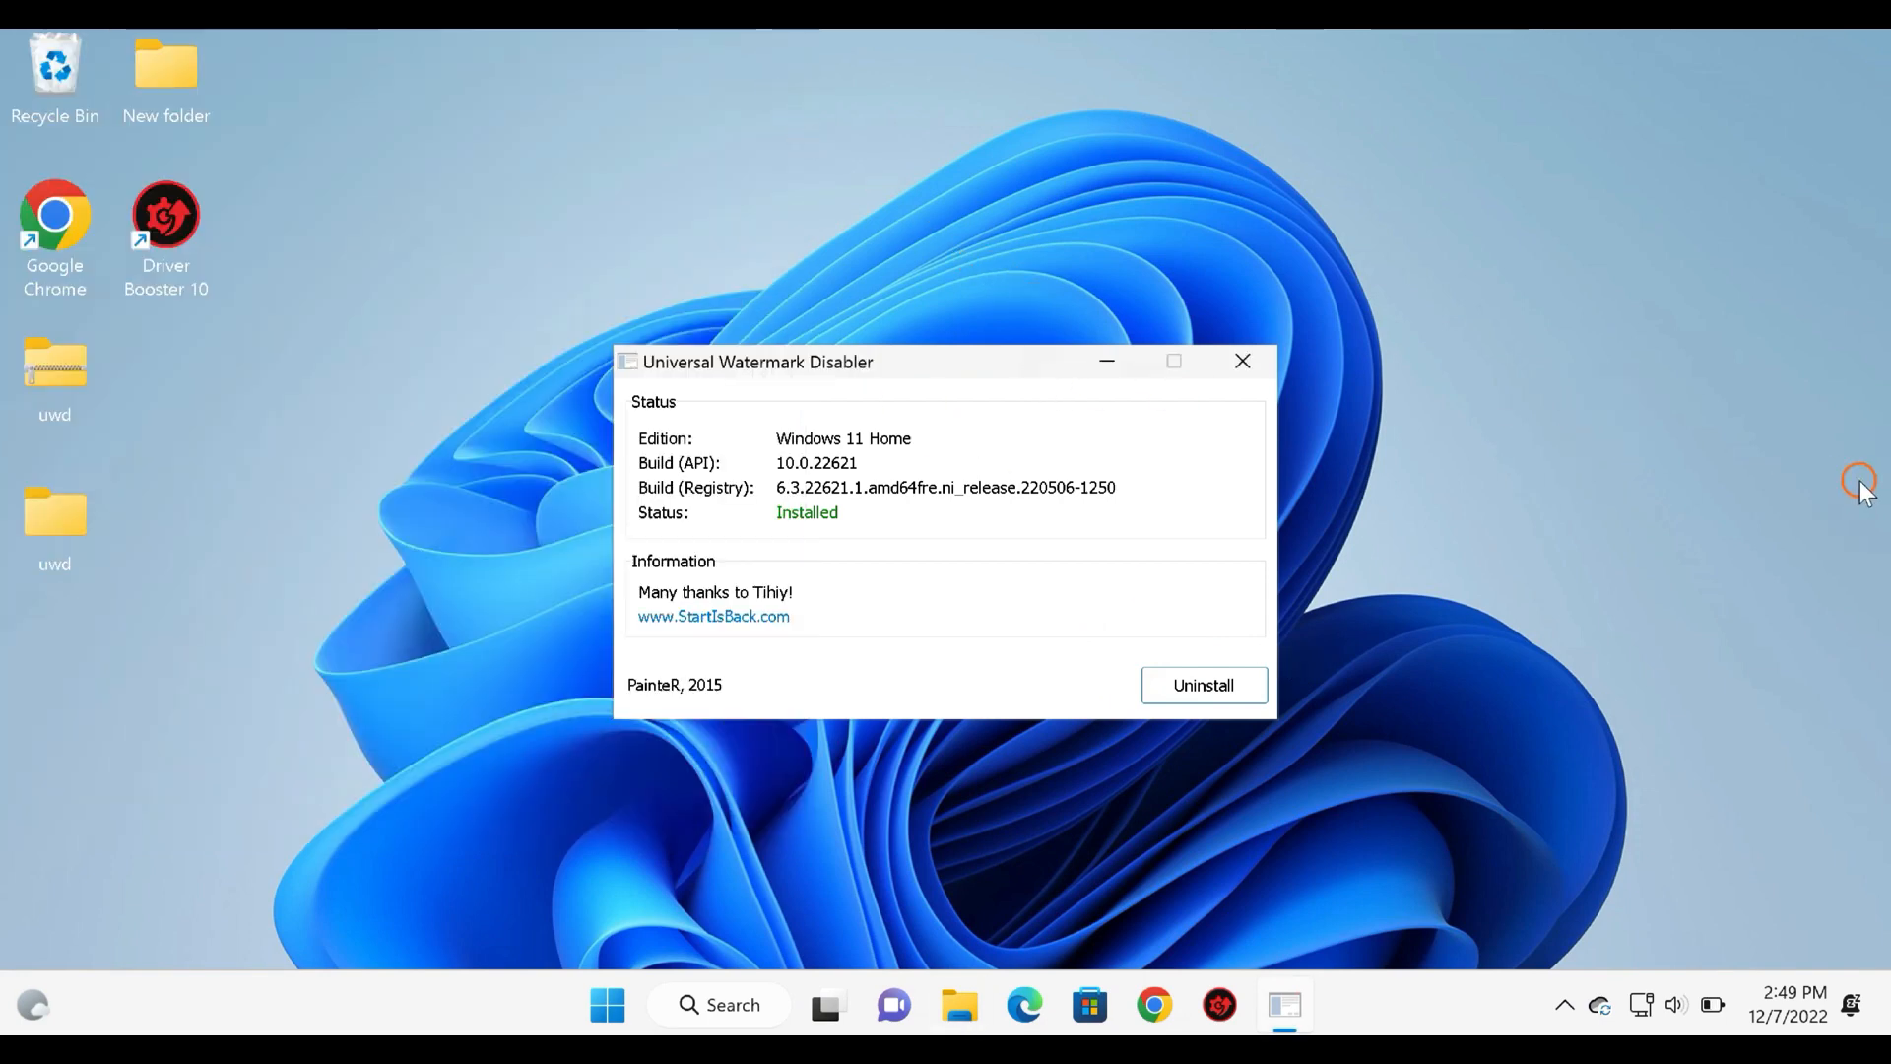